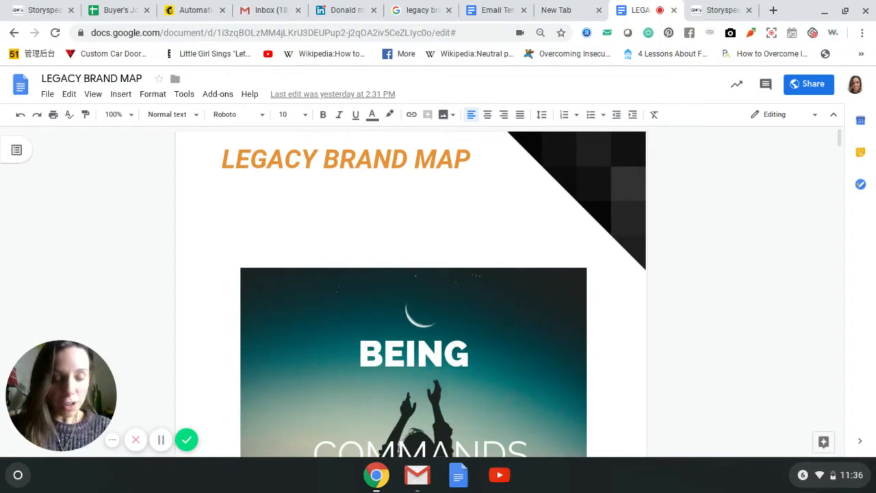
Answer question 1 with "writing" and "Expressing myself and feeling things i didn't know were there".
scroll("down", 3)
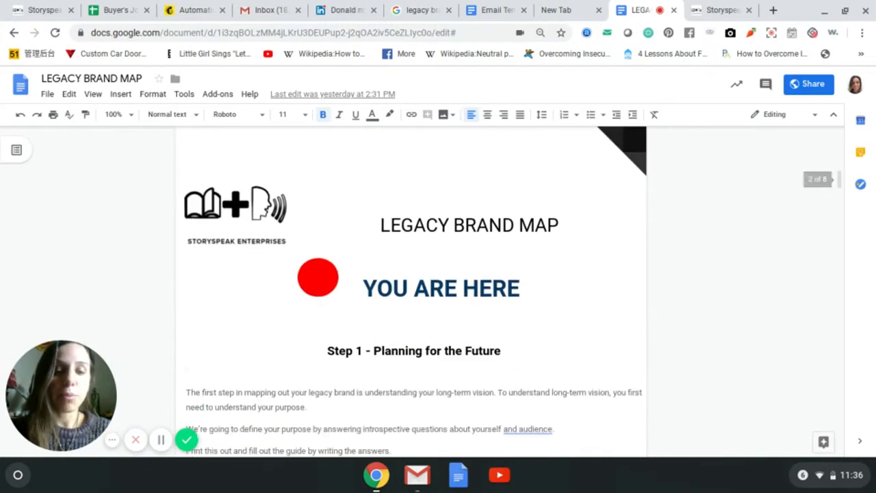
left_click(186, 369)
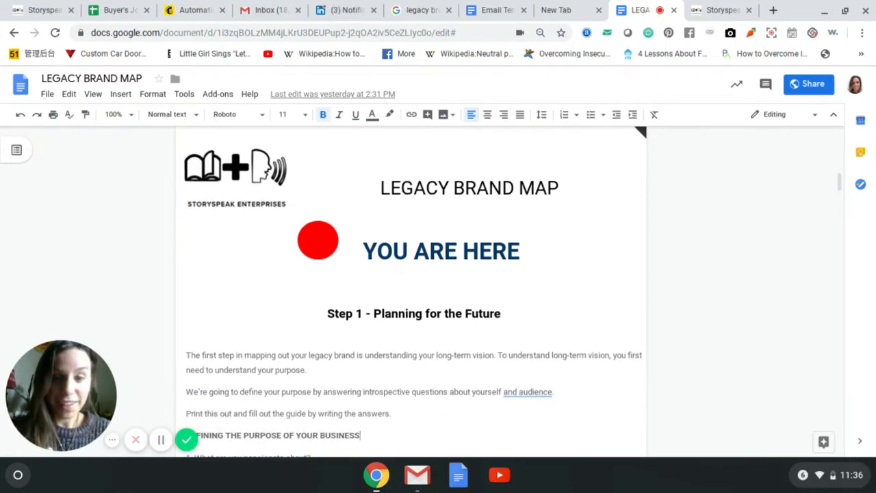
scroll("down", 3)
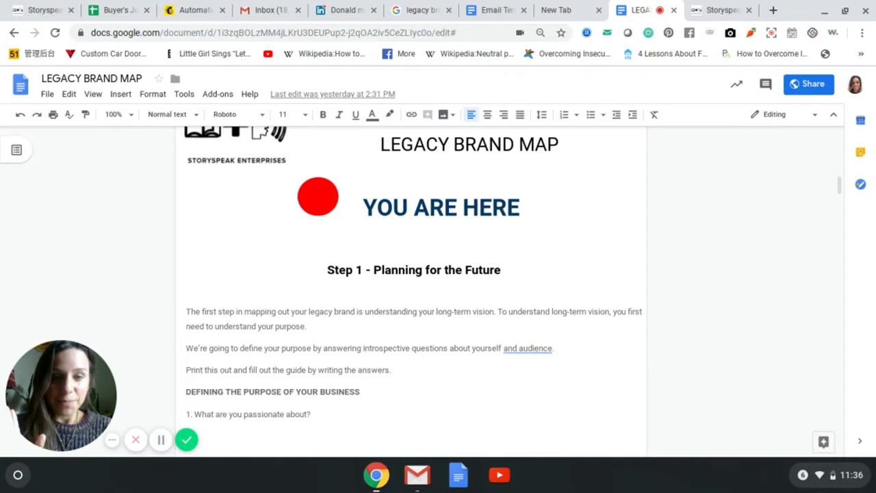
scroll("down", 3)
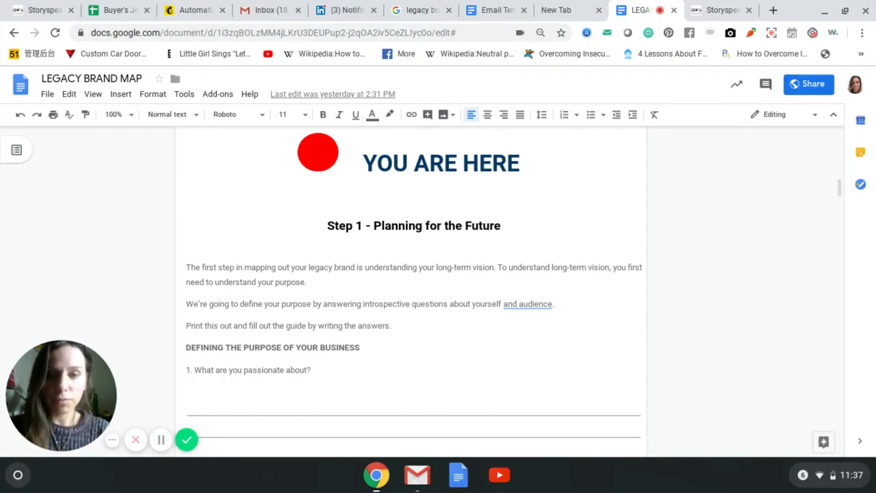
left_click(186, 391)
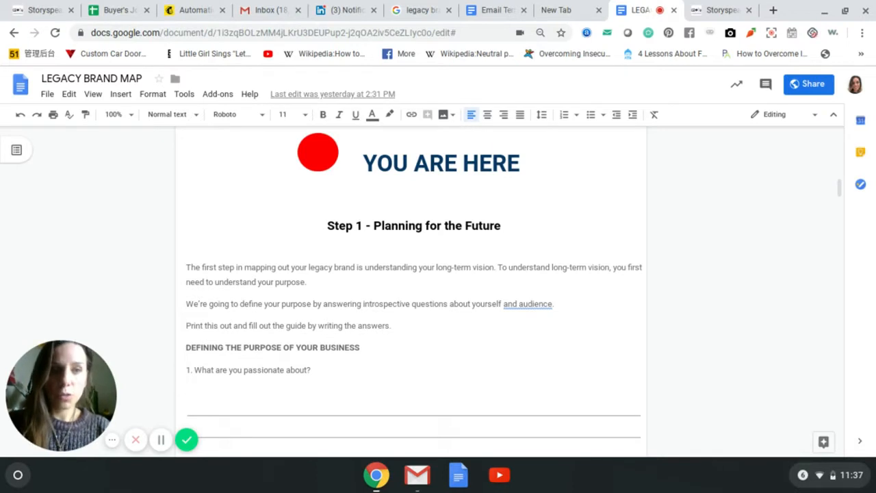
type("writing")
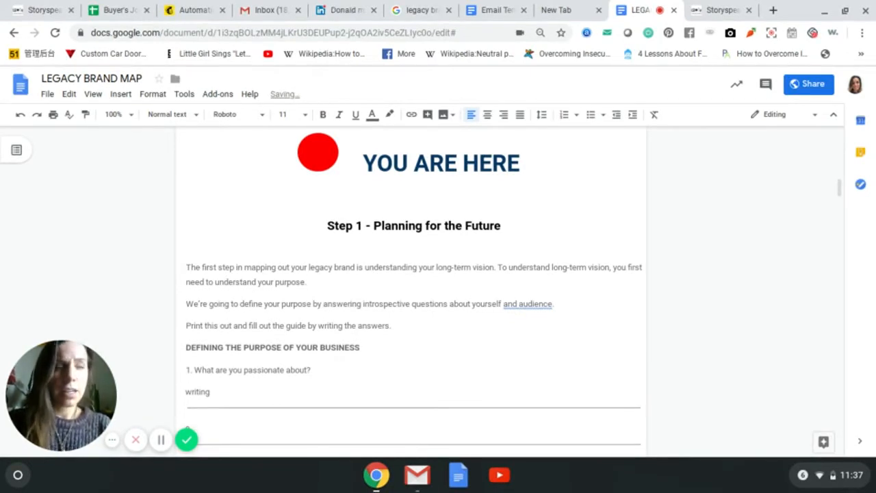
type("Expressing myself and")
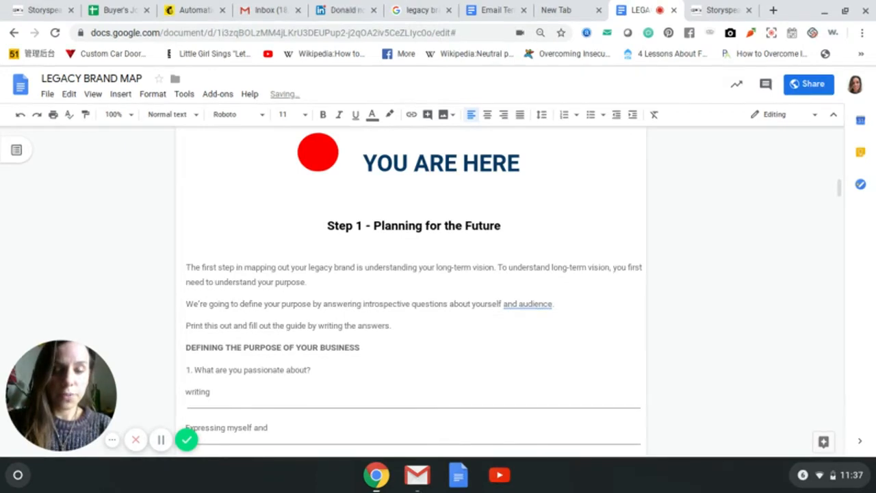
type("feeling things i didn't know were there")
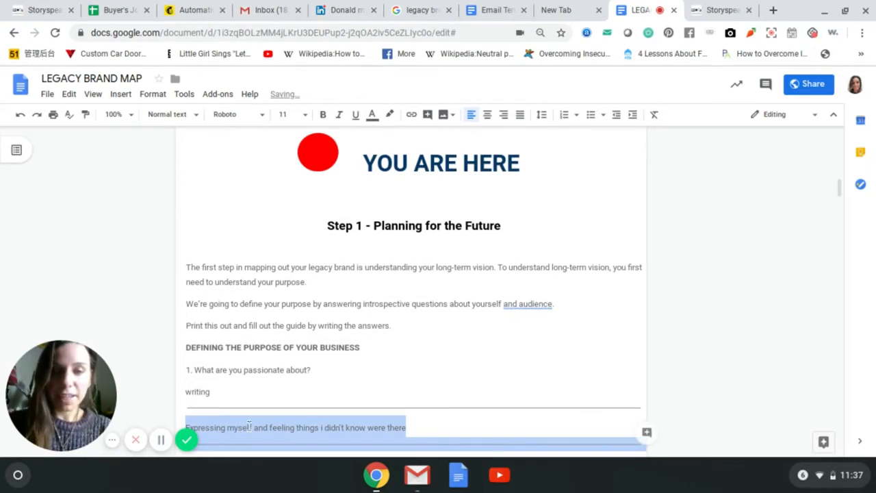
left_click(350, 427)
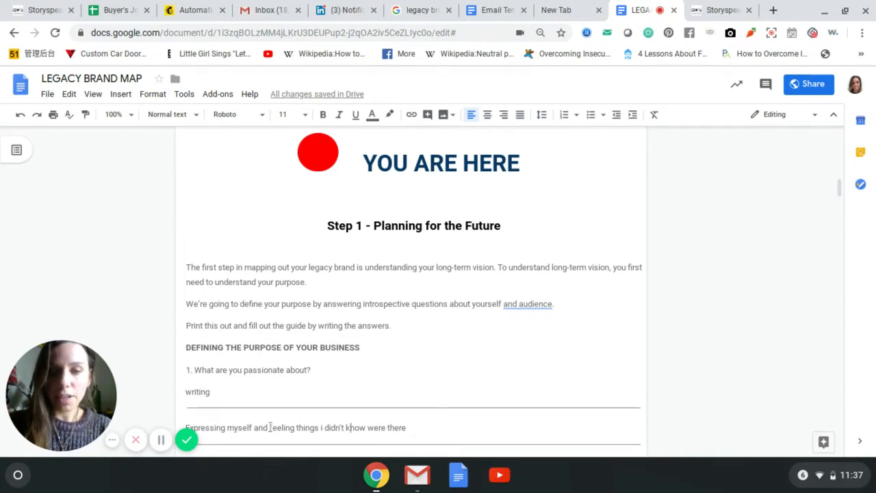
left_click_drag(270, 427, 405, 427)
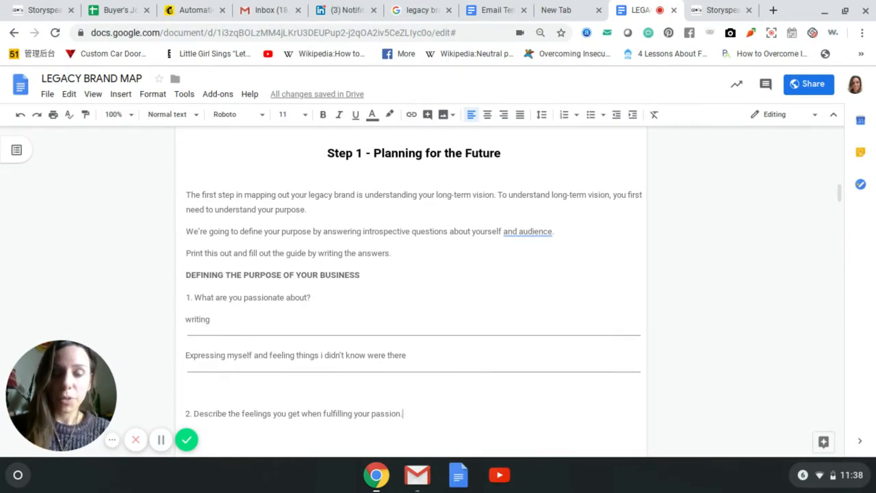
Answer question 2 with "Happy, relieved, calm, at peace" and a note about being what we are meant to be.
scroll("down", 3)
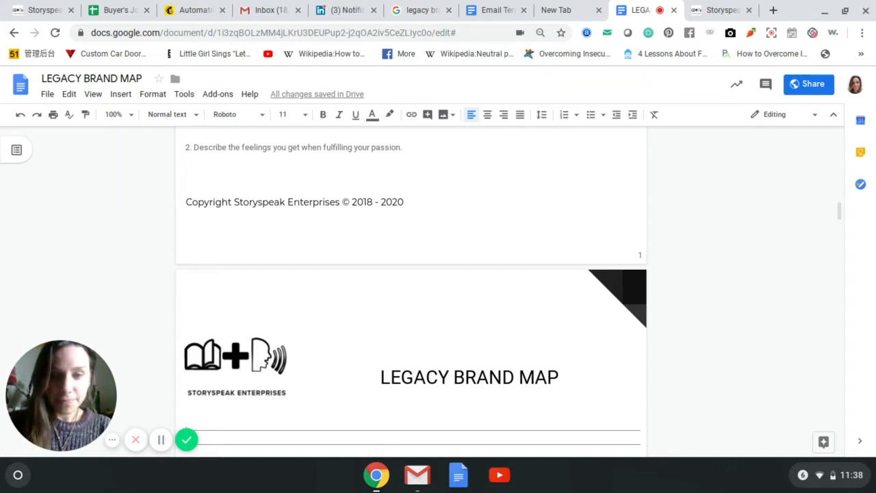
type("h")
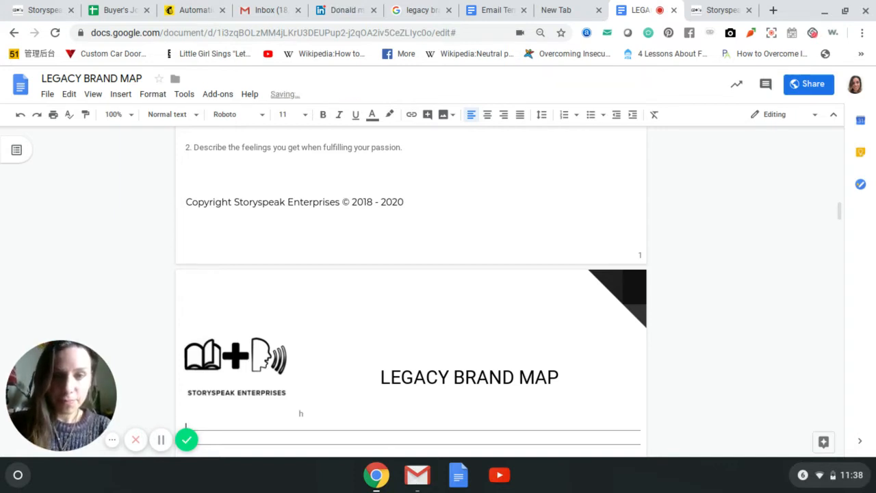
type("appy")
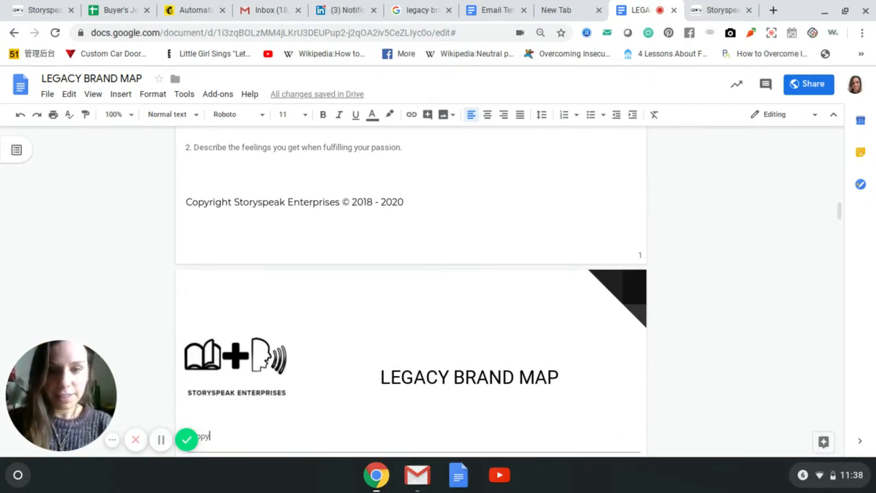
type("Happy,")
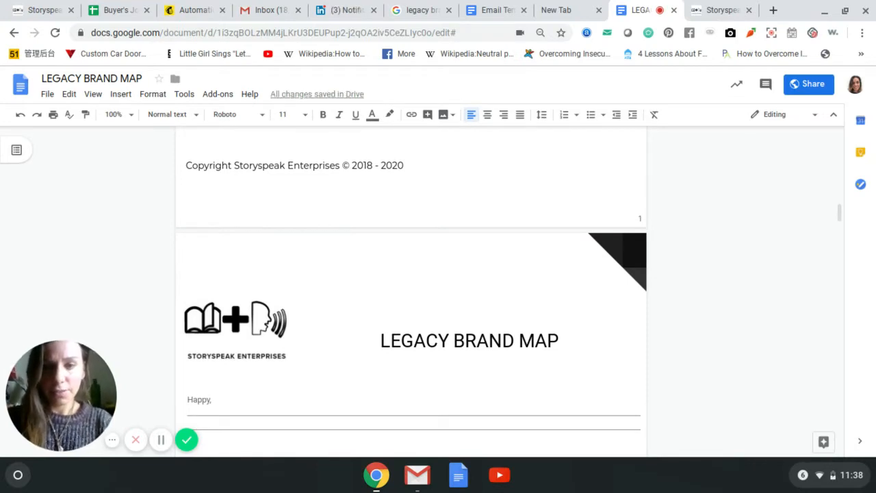
type("relieved, calm, at peace ----- (do we feel like we are doing w")
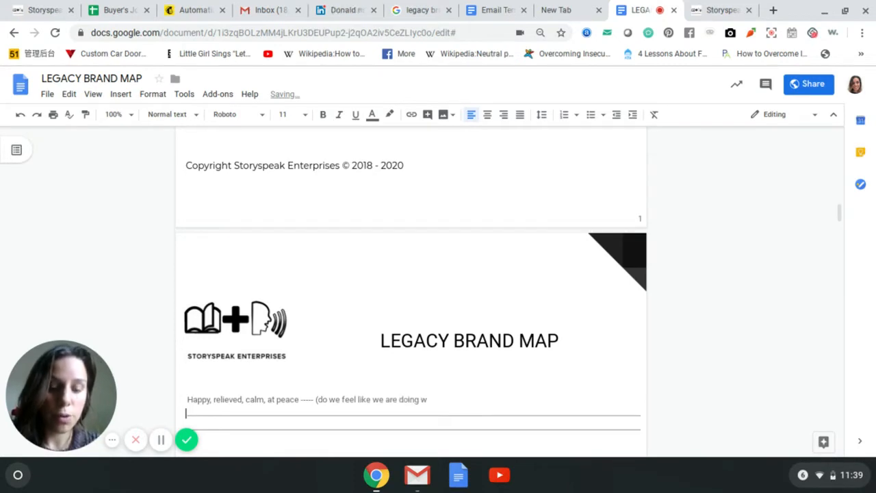
type("hat we are meant to be")
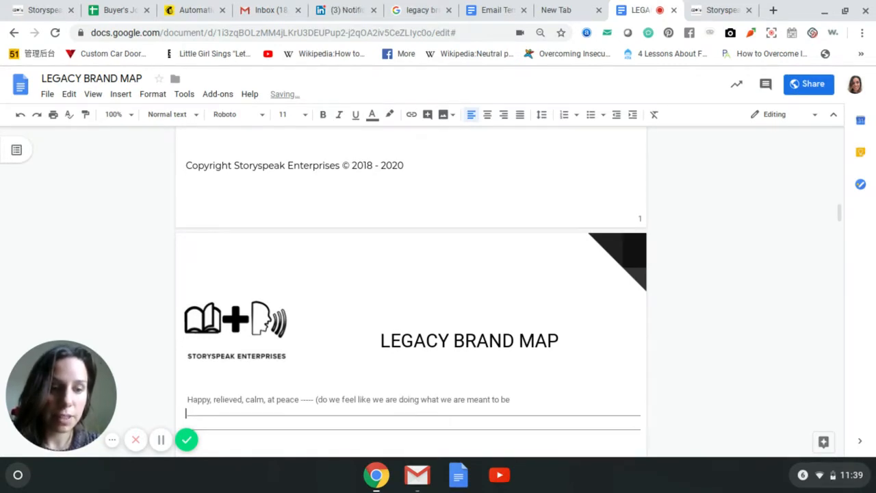
type("/ what we are made for?)")
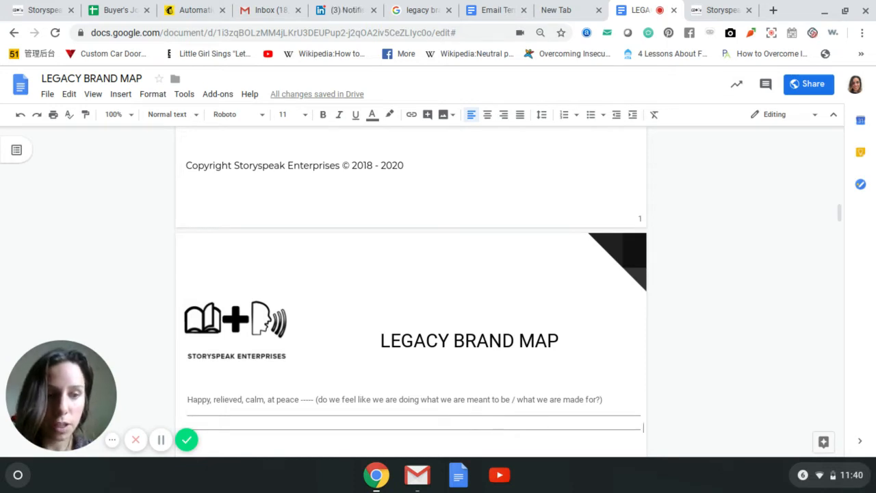
scroll("down", 3)
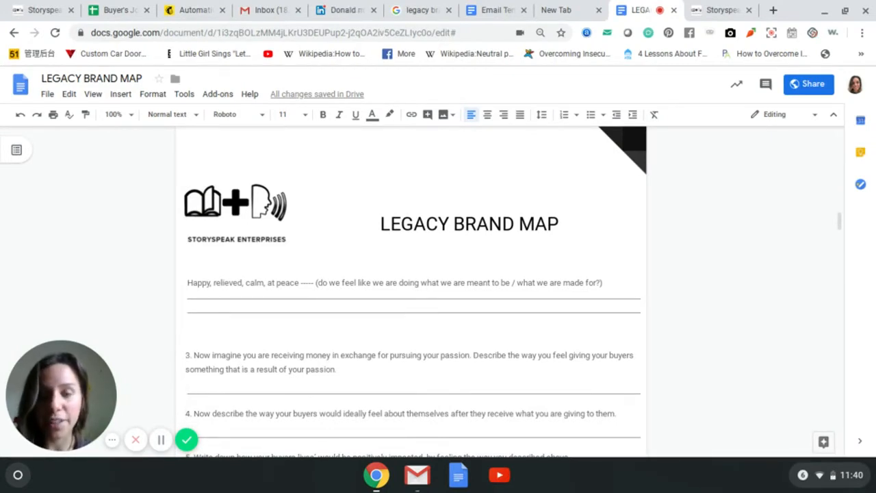
scroll("down", 3)
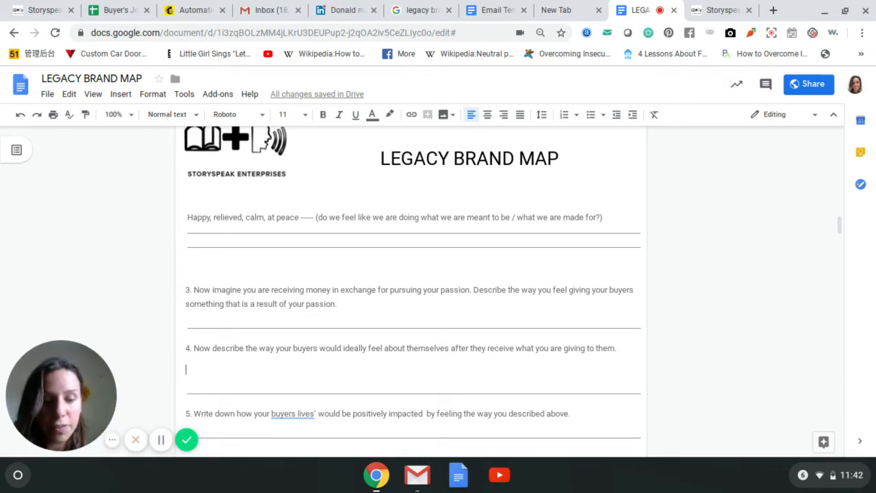
Answer question 4 with "Empowered, inspired, capable".
type("e")
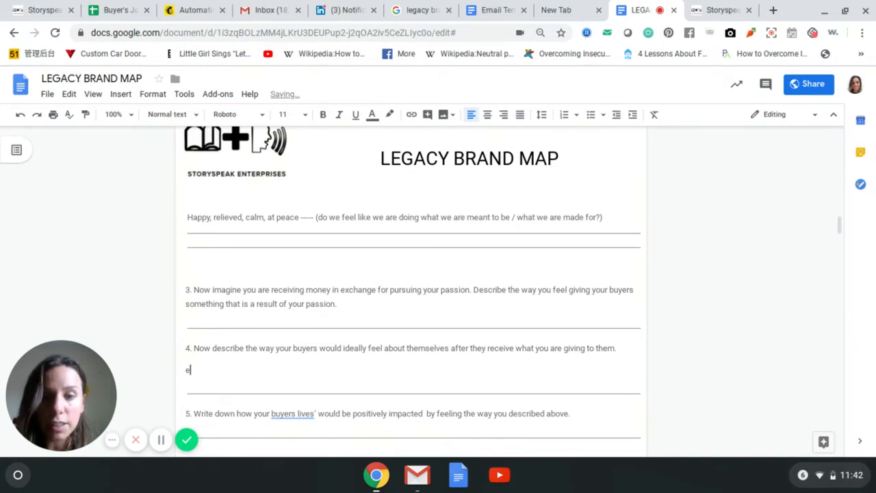
type("Empowered, inspired,")
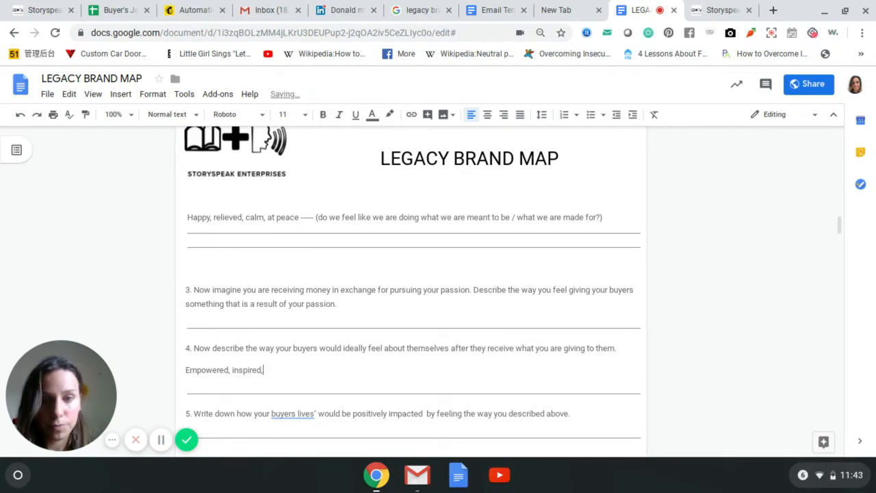
type("capable")
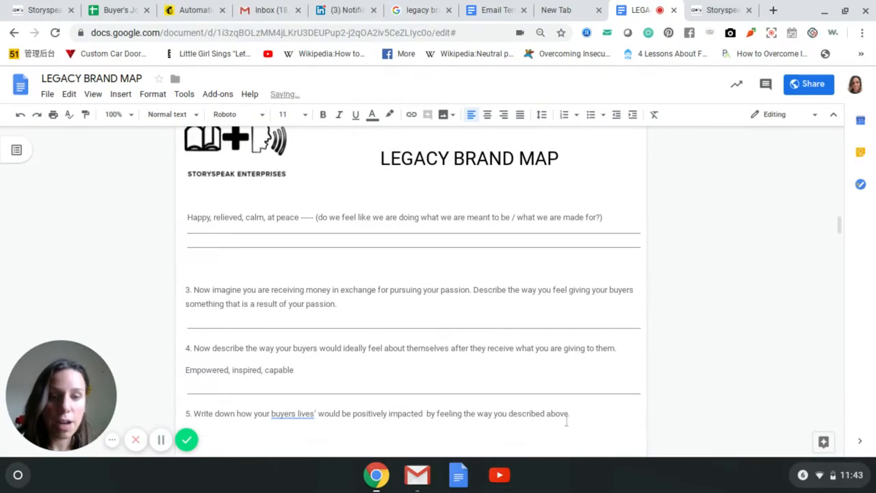
Begin question 5's answer: people would be happier and feel more connected to themselves.
scroll("down", 3)
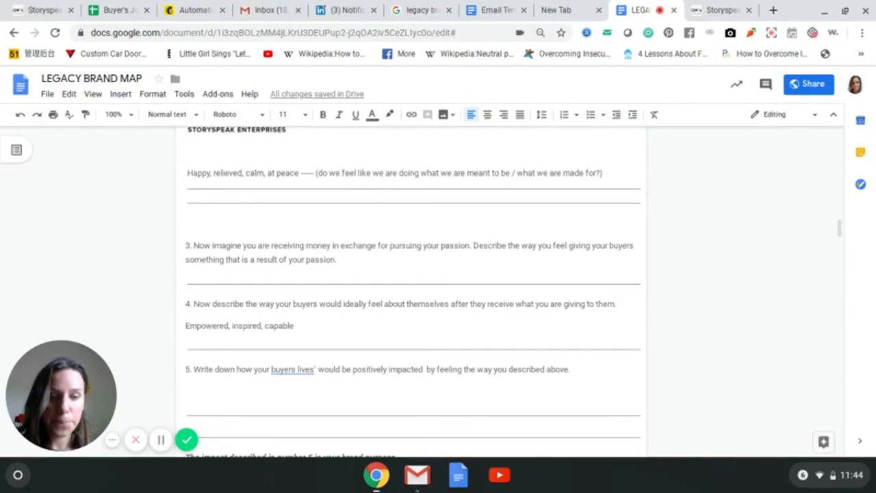
type("People would be happier,")
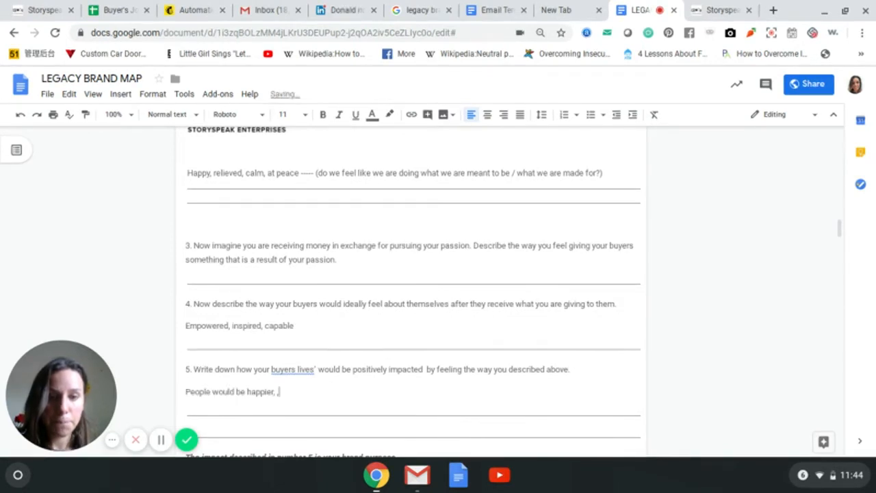
type(",")
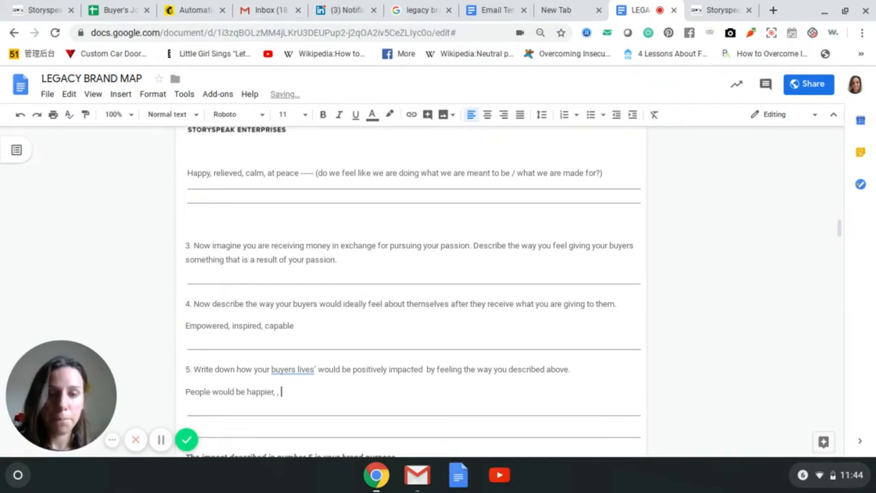
type("they would feel more connected to themselves and")
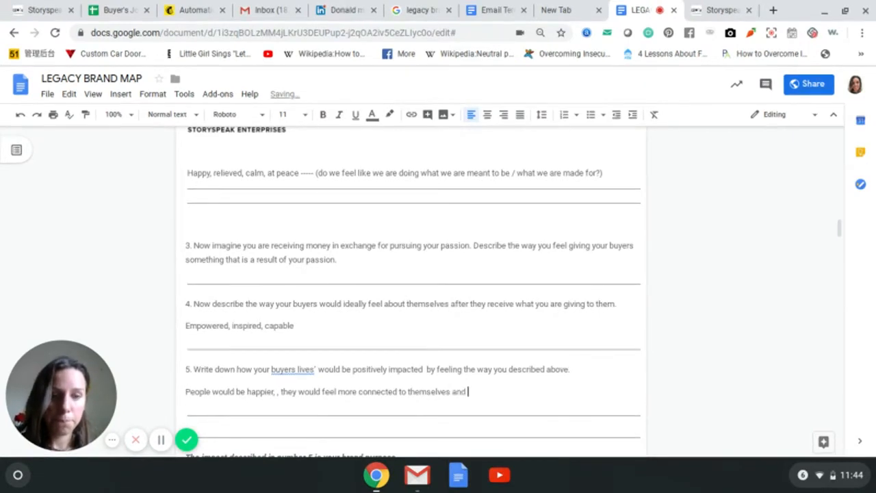
type("they would take action")
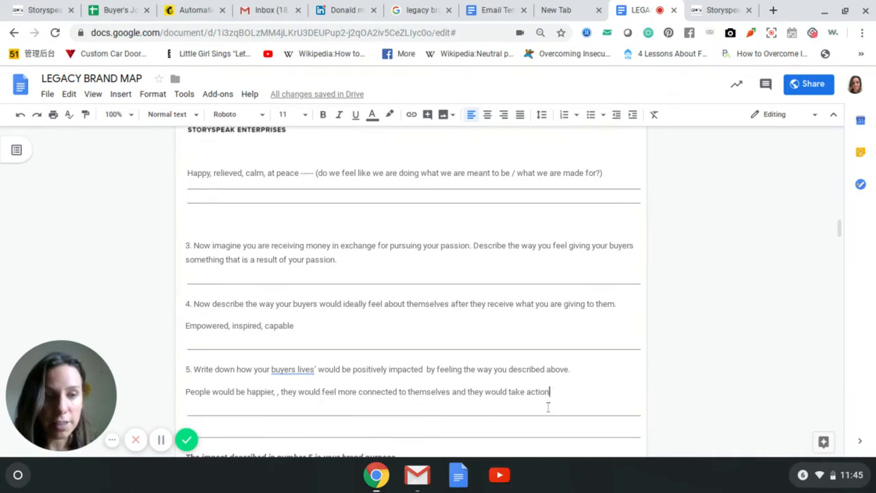
Add "**Empowering people to take action in their lives" with a ____specific result____ placeholder.
type("**")
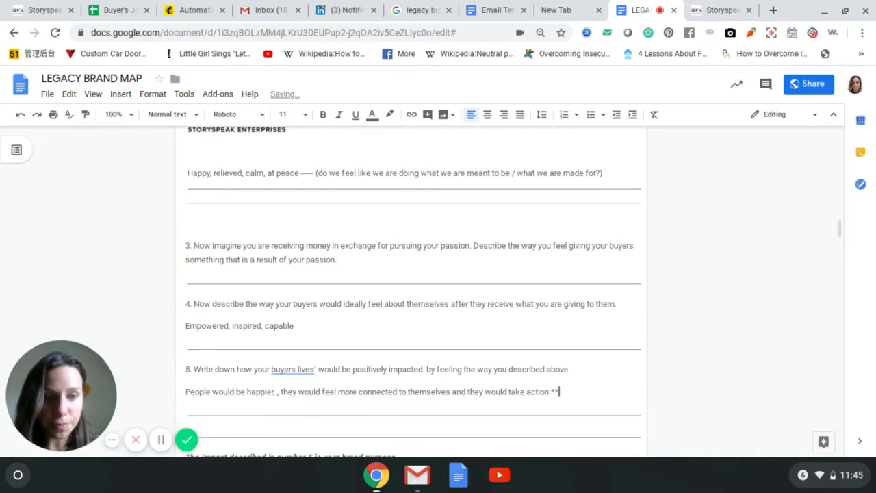
type("Em")
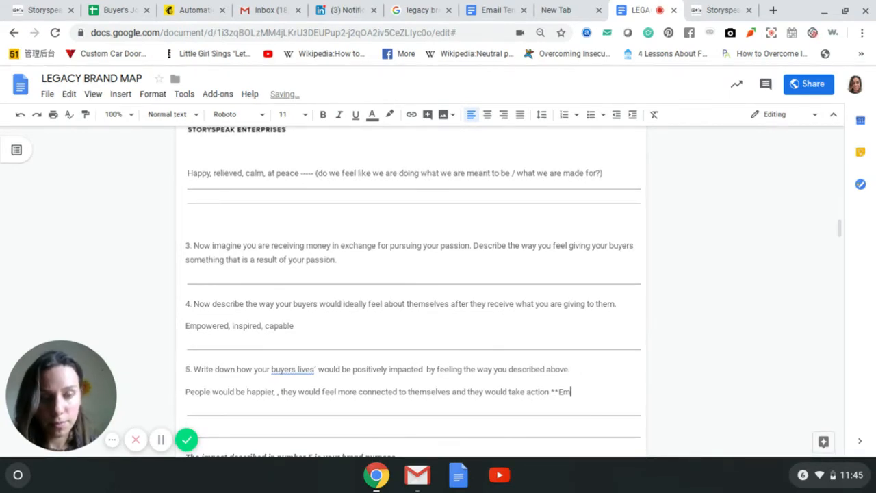
type("powering people to take action")
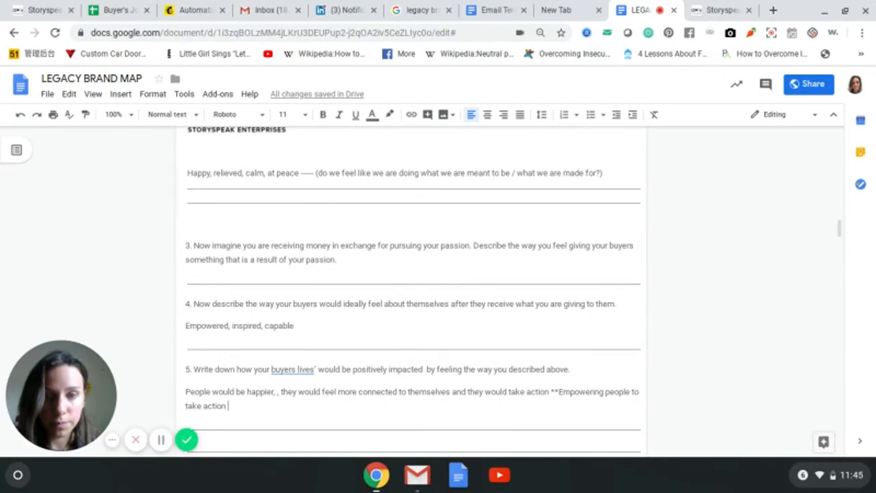
type("in their lives so they can")
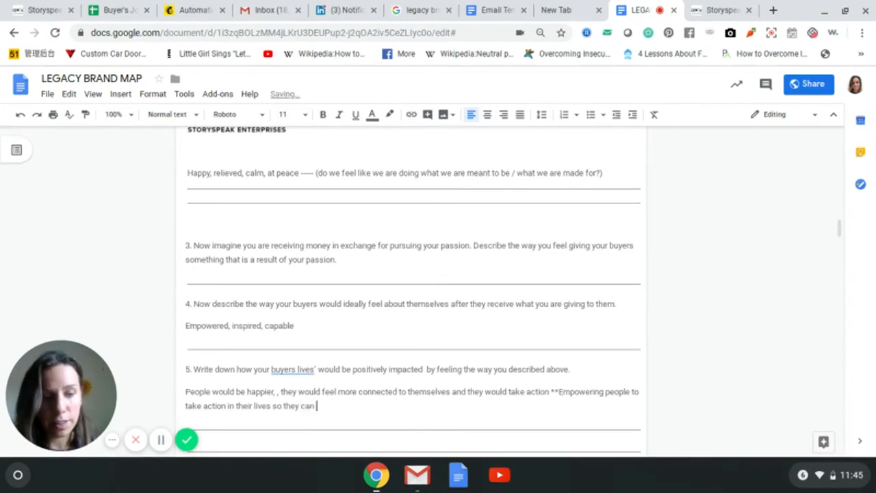
type("____speci")
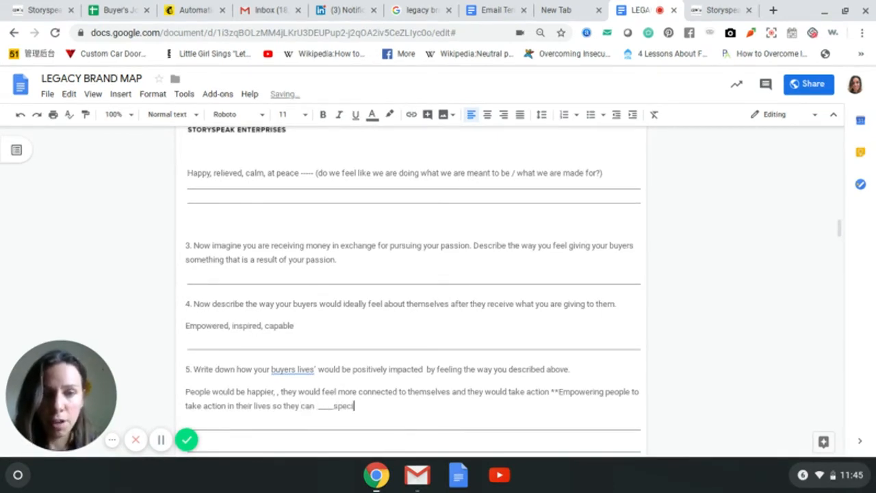
type("fic result")
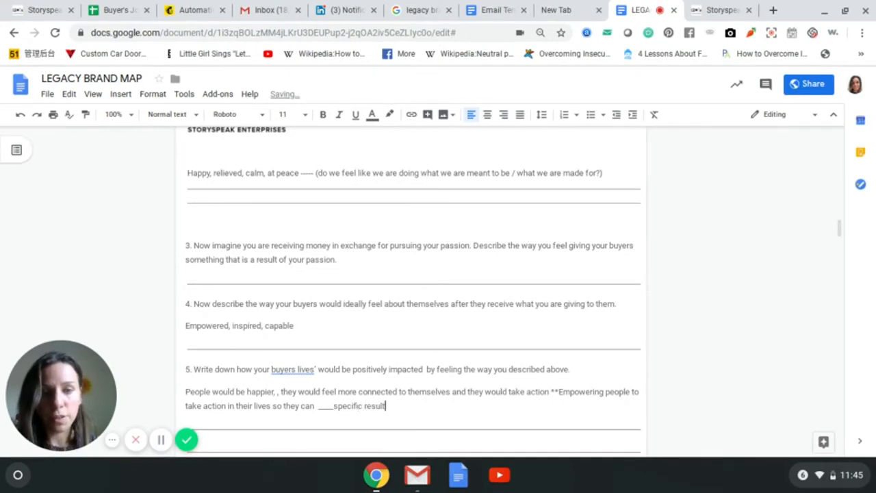
type("____")
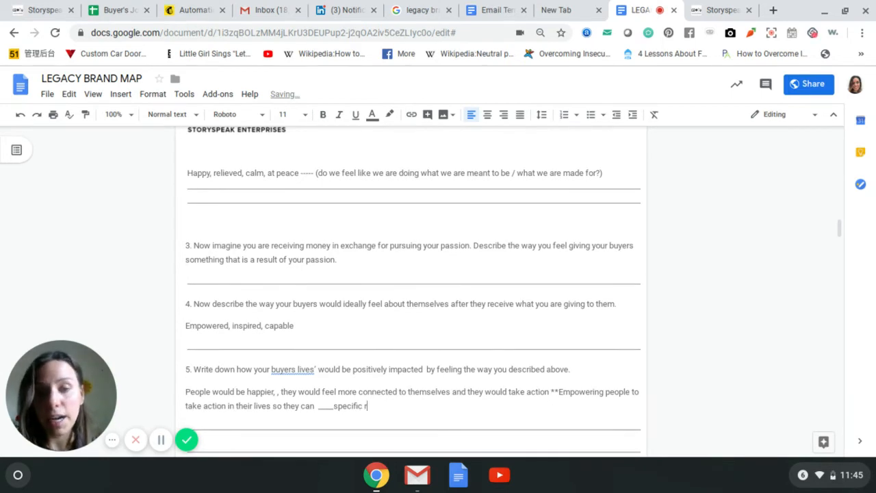
Replace the placeholder with leaving their full time job and becoming fully available to their purpose ***.
key("Backspace")
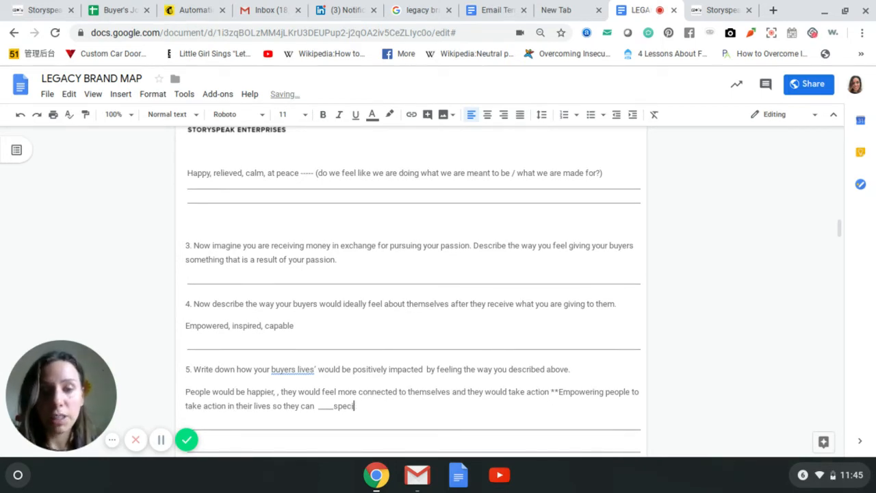
type("leave")
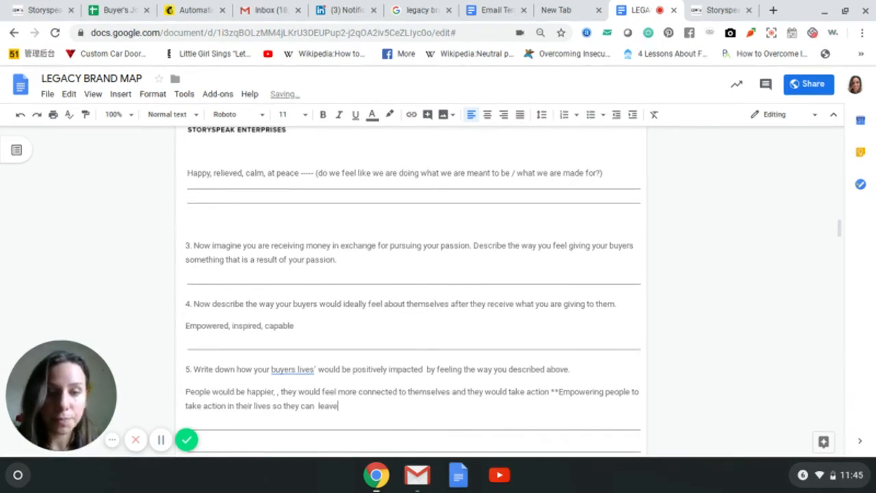
type("their full time job and")
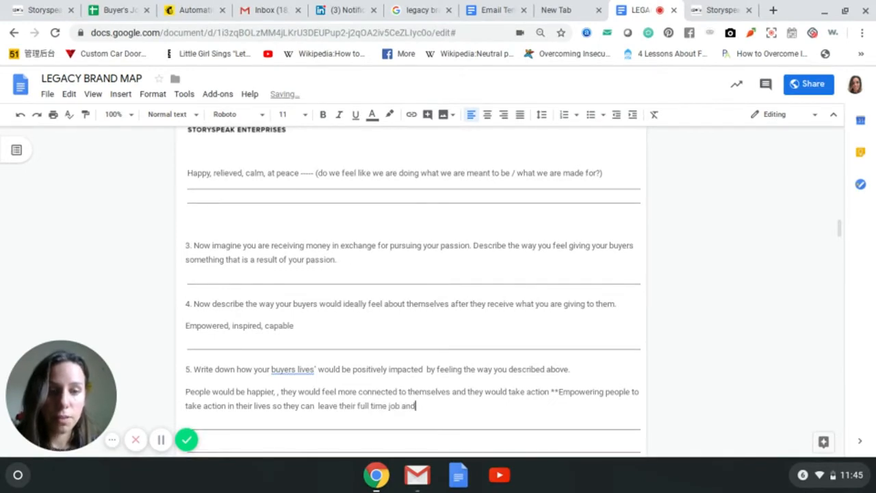
type("become fully available to")
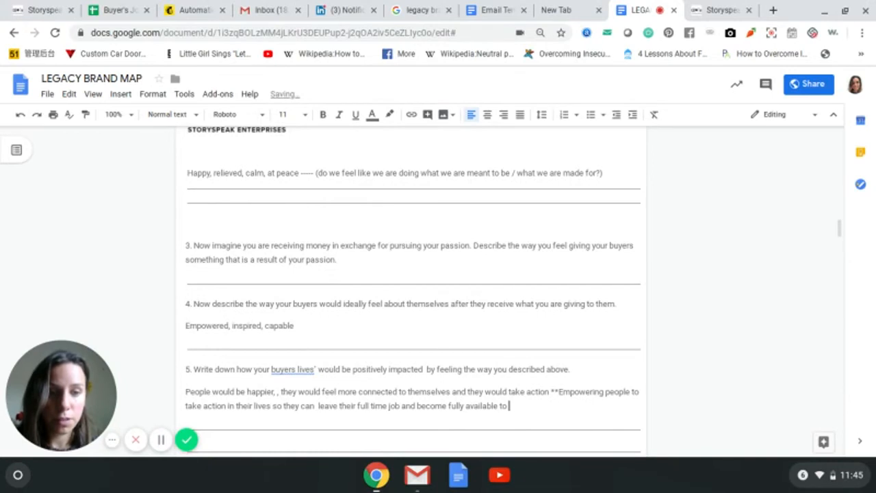
type("their purpose ***")
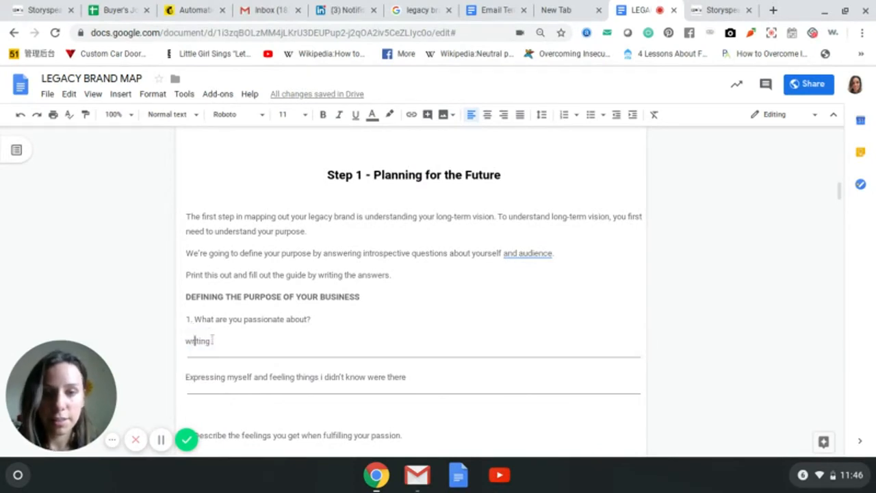
Change question 1's answer "writing" to "teaching" and select the expressing-myself line for rewriting.
double_click(197, 341)
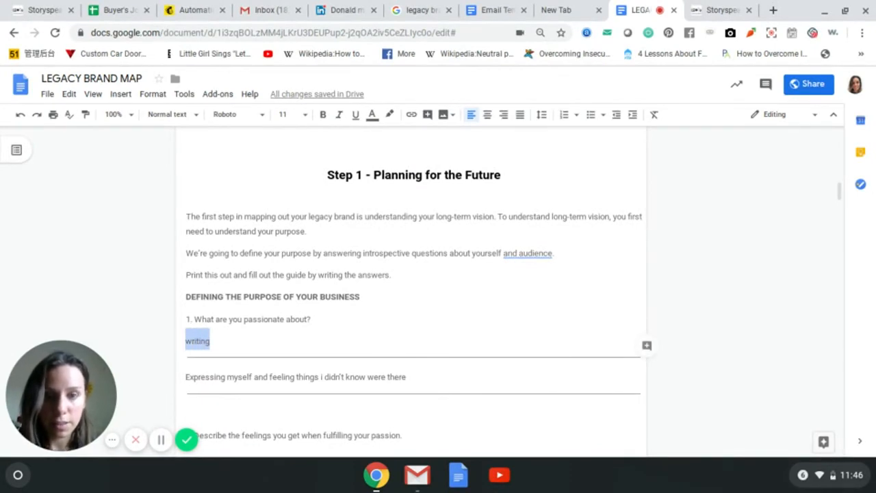
type("teaching")
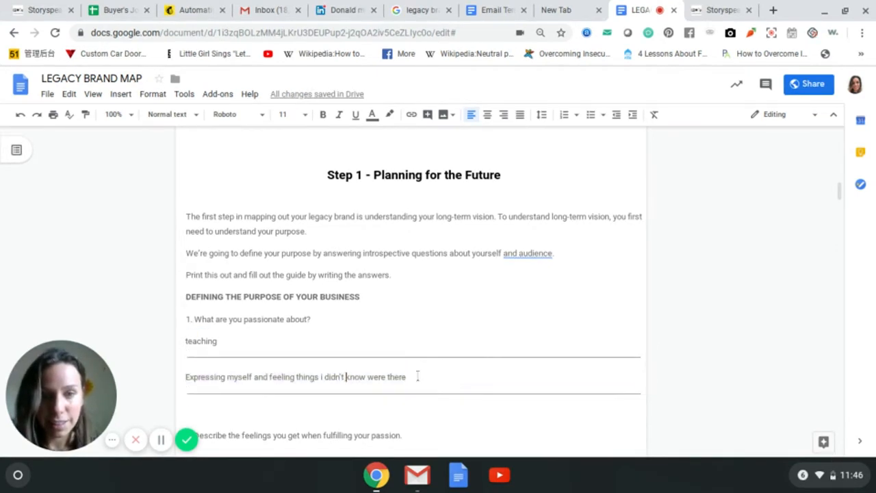
triple_click(294, 376)
type("Empowering others who stood where I once was")
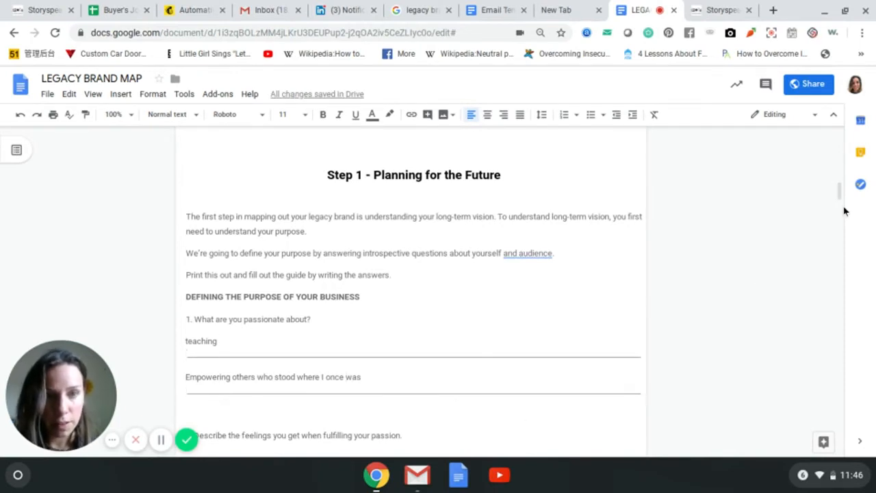
Return to question 5 on page 2 and highlight the sentence about empowering people.
scroll("down", 3)
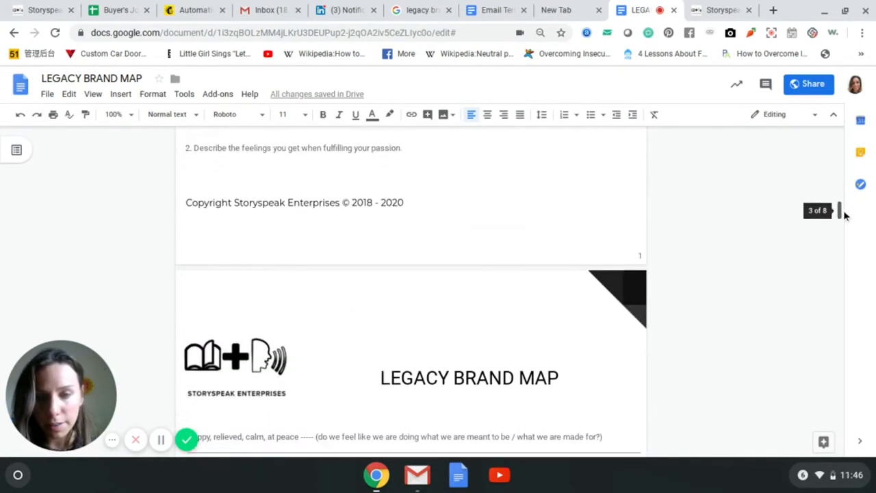
scroll("down", 3)
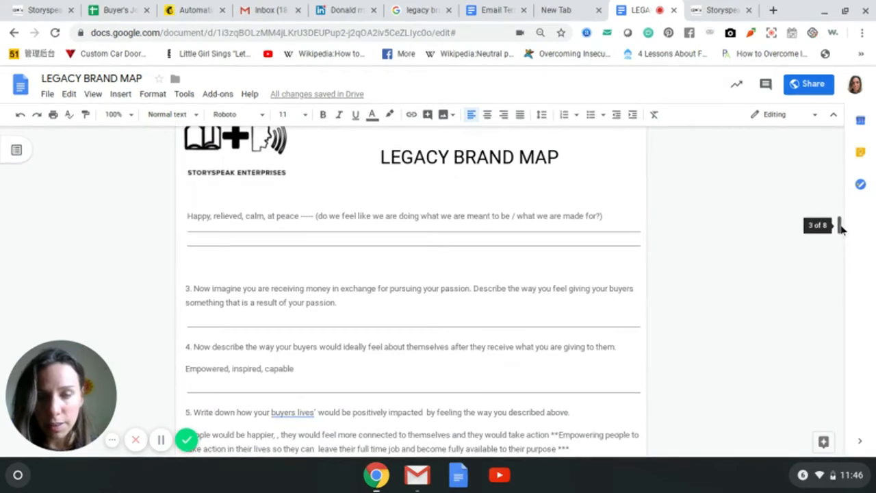
scroll("down", 3)
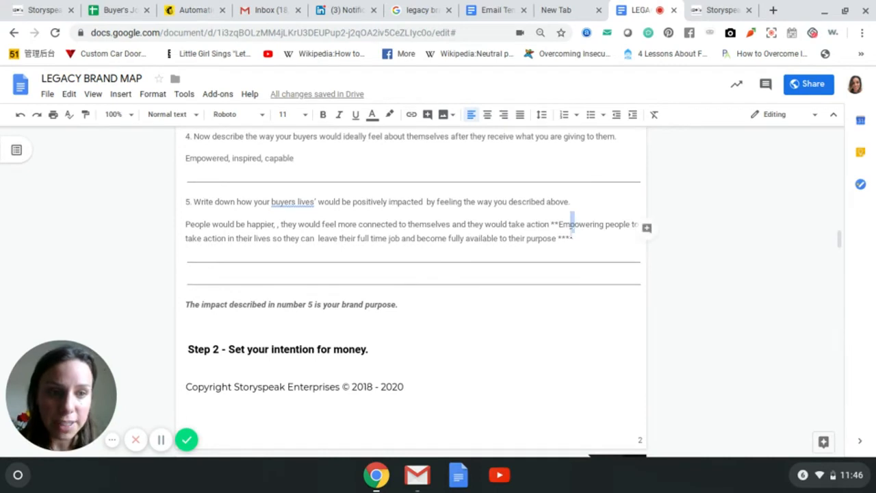
left_click_drag(555, 225, 569, 239)
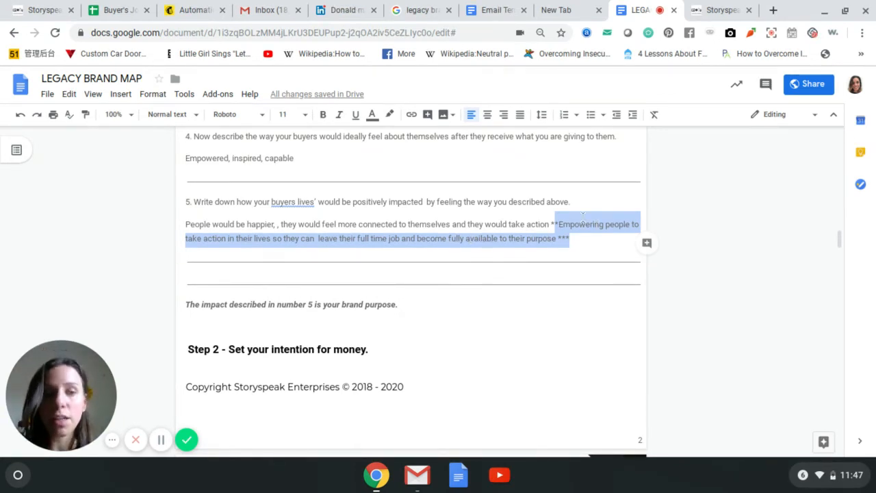
Append "BRAND PURPOSE the transformation people are buying ***" and the all-caps note about what you are actually selling.
left_click(569, 238)
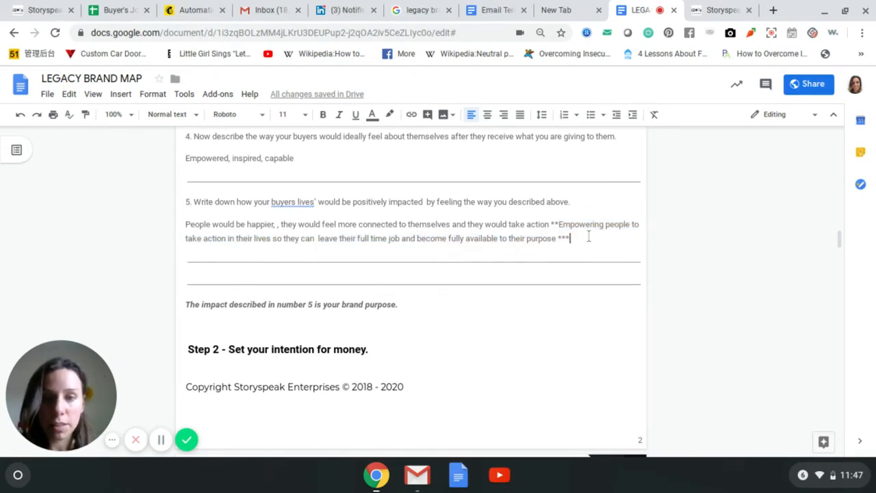
type("BRAND PURP")
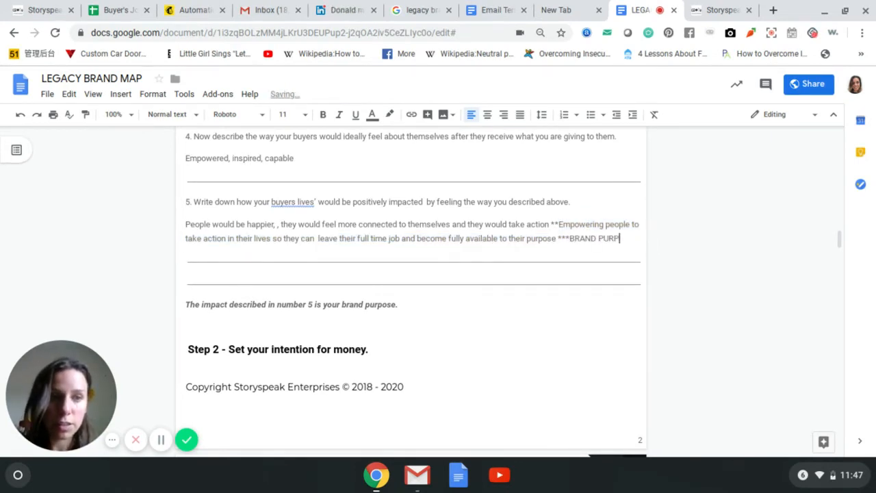
type("OSE =")
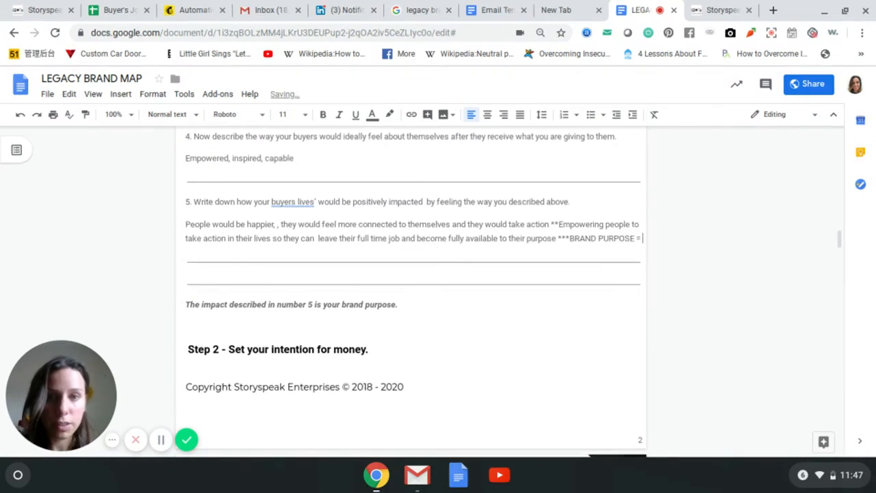
type("the transofmration people")
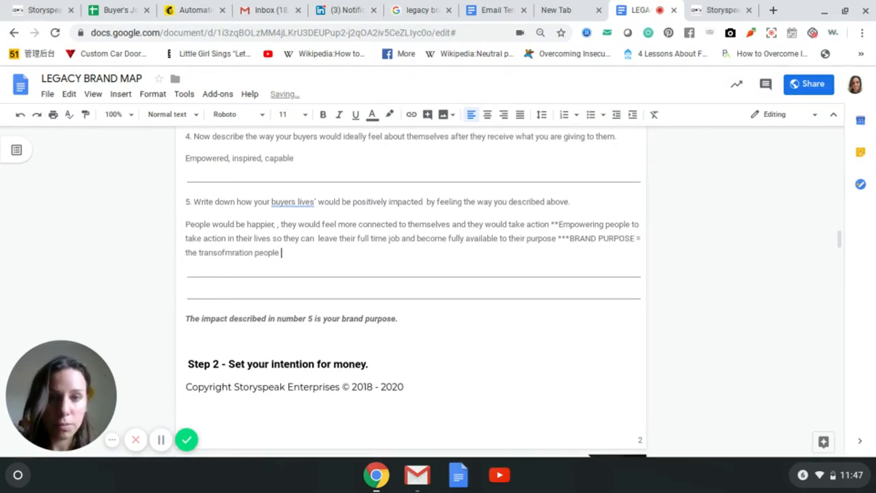
type("are buying")
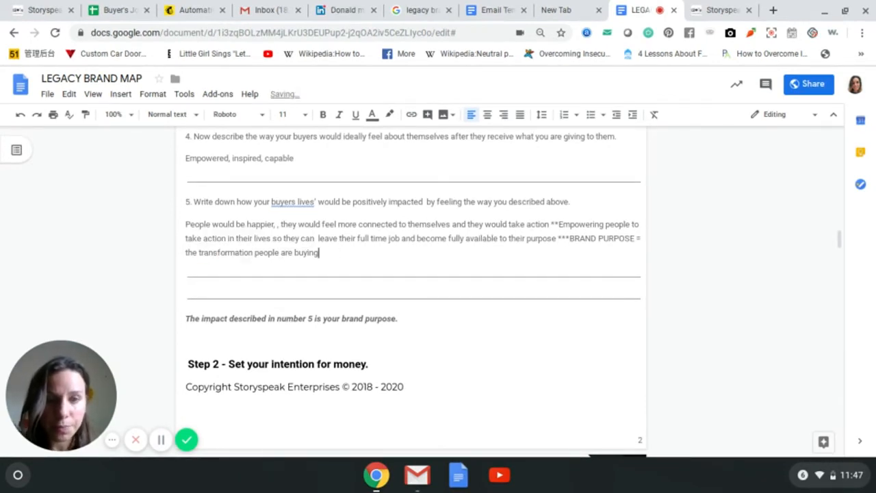
type("***")
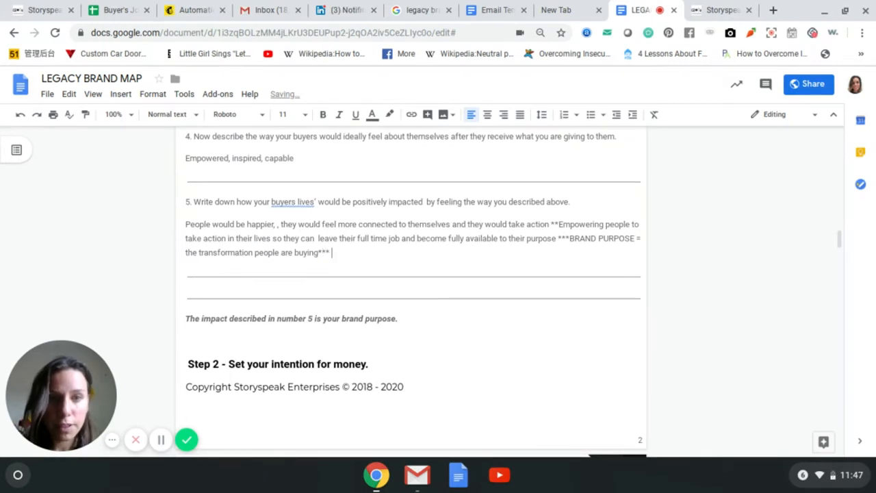
type("THIS IS WHAT YOU ARE ACTUALLY SELLING AND THIS IS WHAT YO")
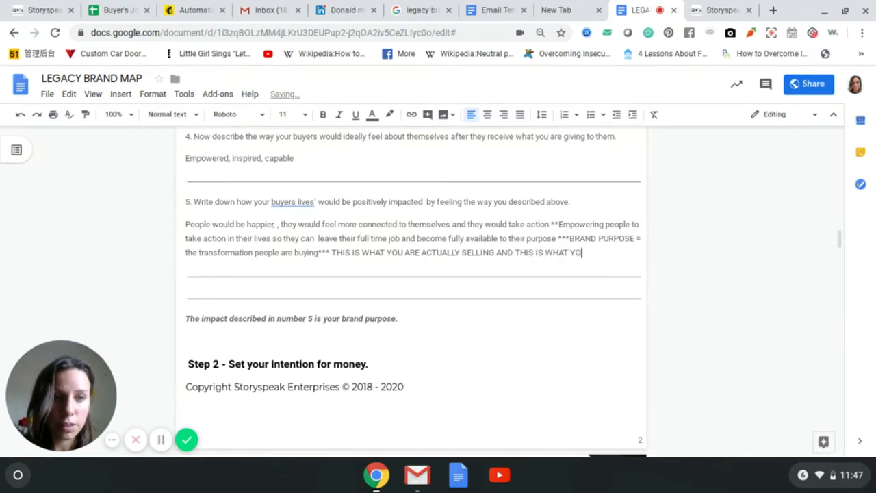
Finish the note with "U ACTUALLY DO" and bring the next page's excess-money question into view.
type("U ACTUALLY DO")
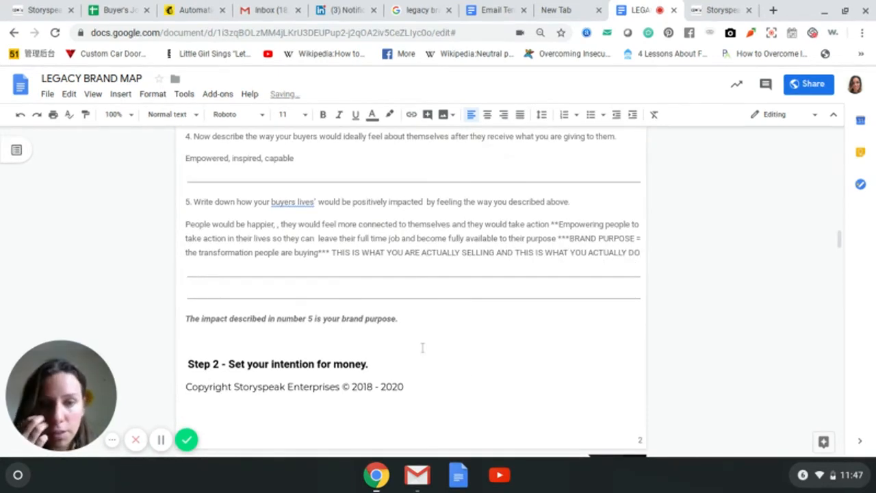
scroll("down", 3)
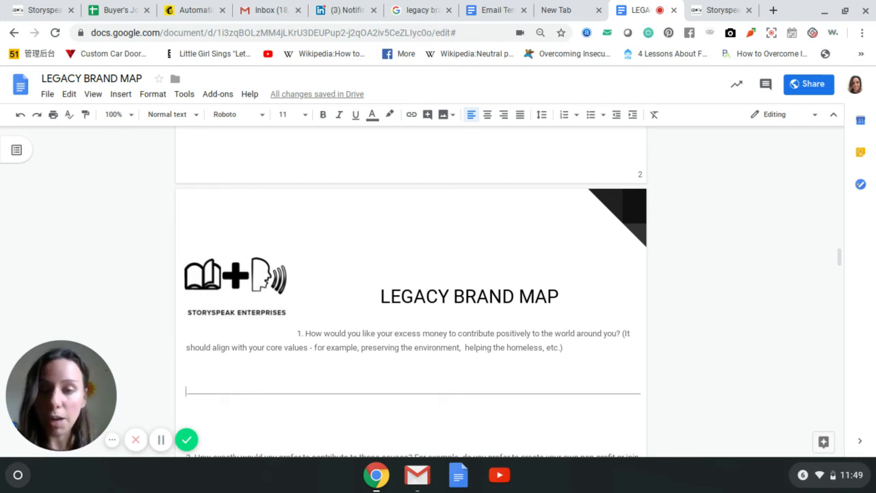
Answer page 3 question 1: teaching financial literacy to underprivileged groups and forming alliances with corporations to protect the environment.
scroll("down", 3)
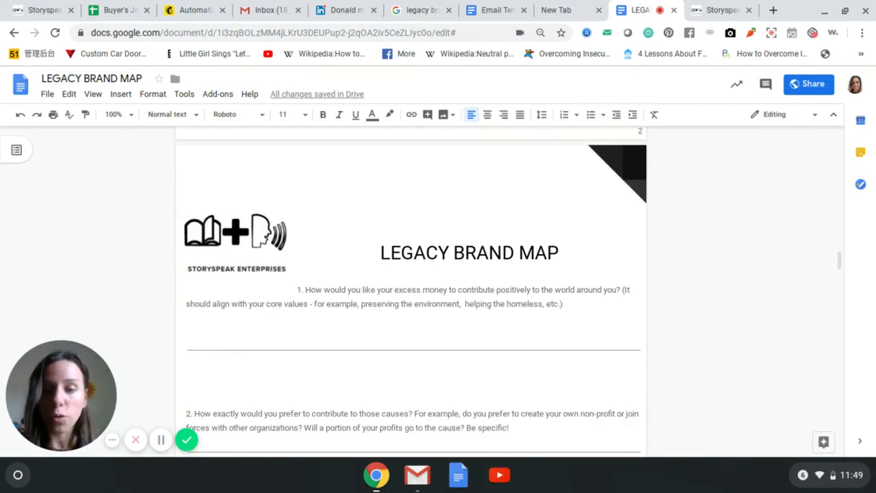
left_click(186, 369)
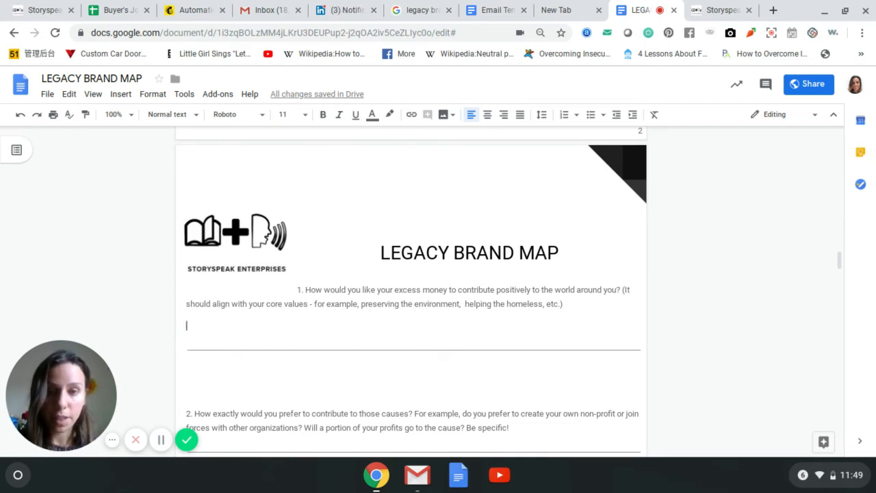
type("Teaching")
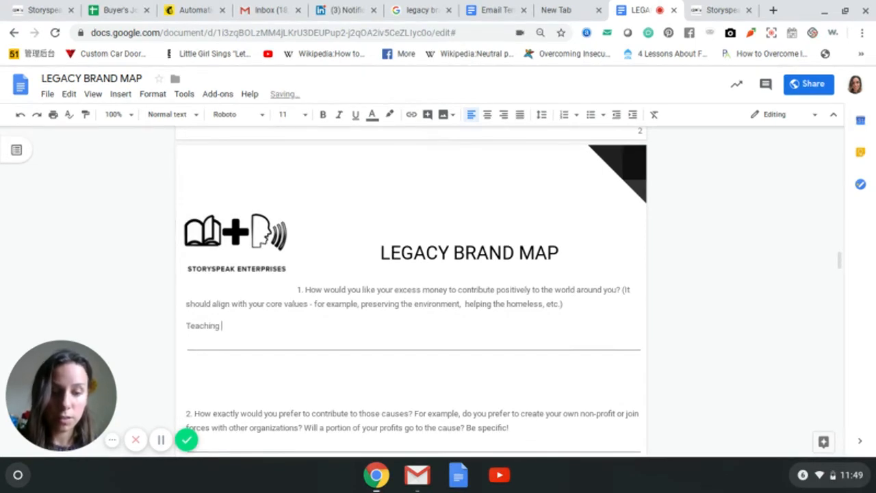
type("financial literacy to inderprivileged groups,")
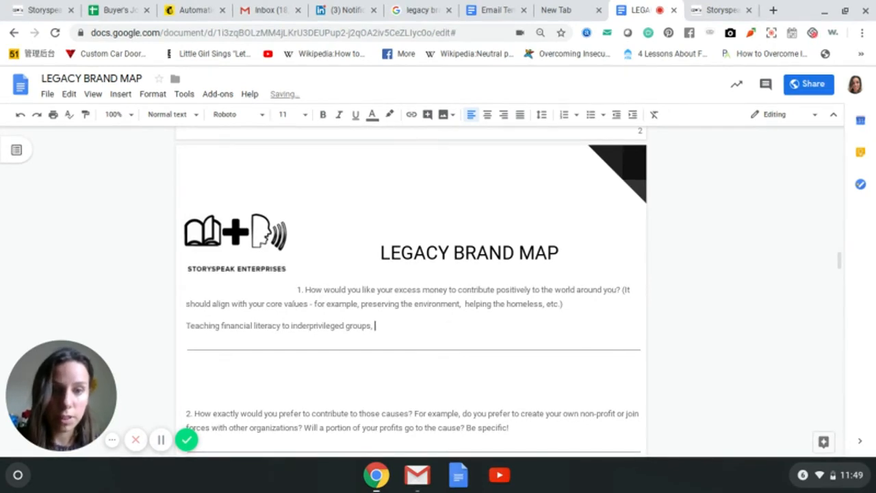
type("forming alliances with indigineous tribes and")
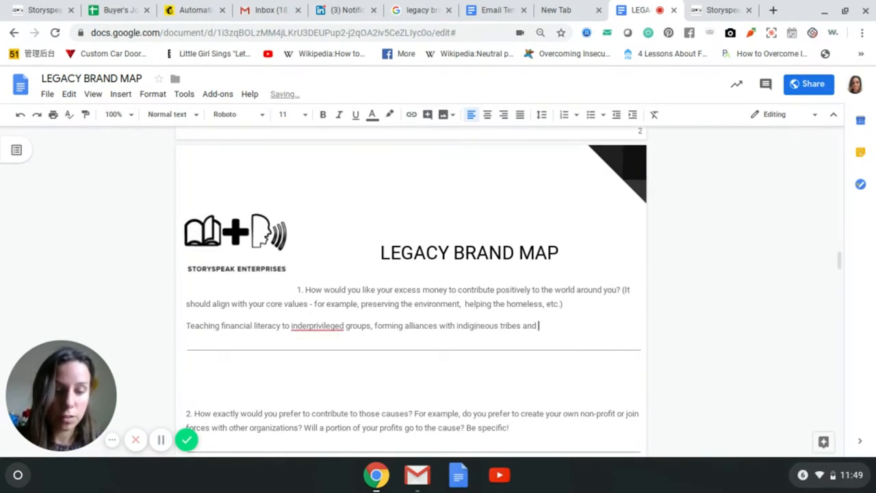
type("corporations to p")
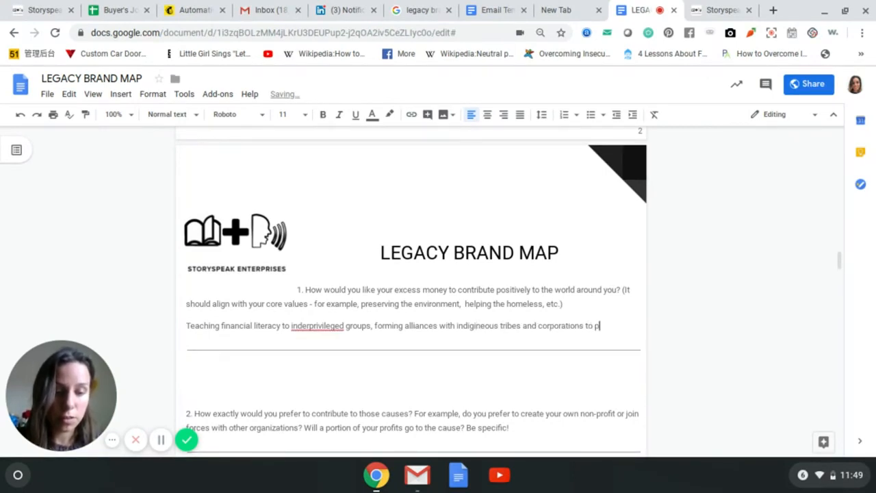
type("rotect the environment, culture and tribes")
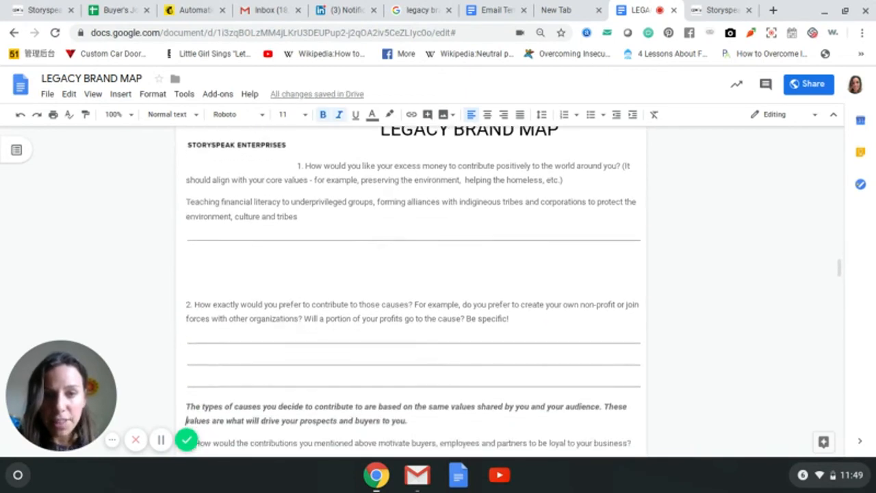
Answer question 2: partnering with successful organizations who work with tribes, and with tribes directly to speak on their behalf.
scroll("down", 3)
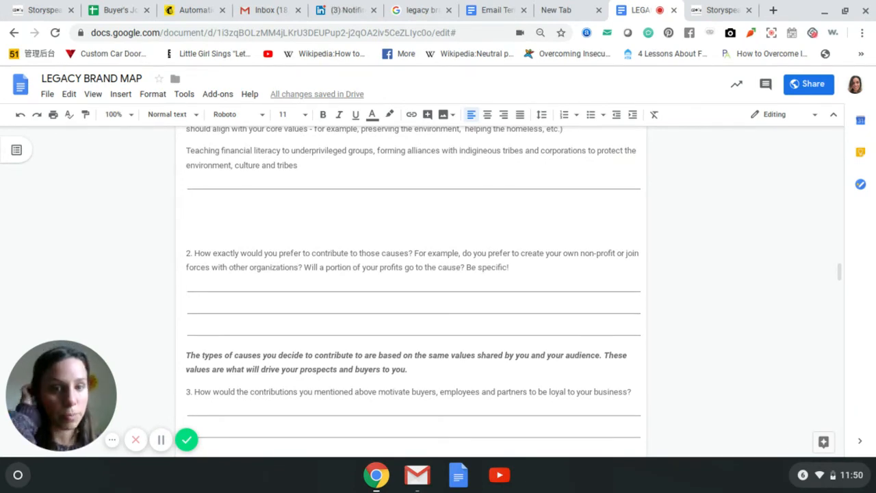
left_click(274, 288)
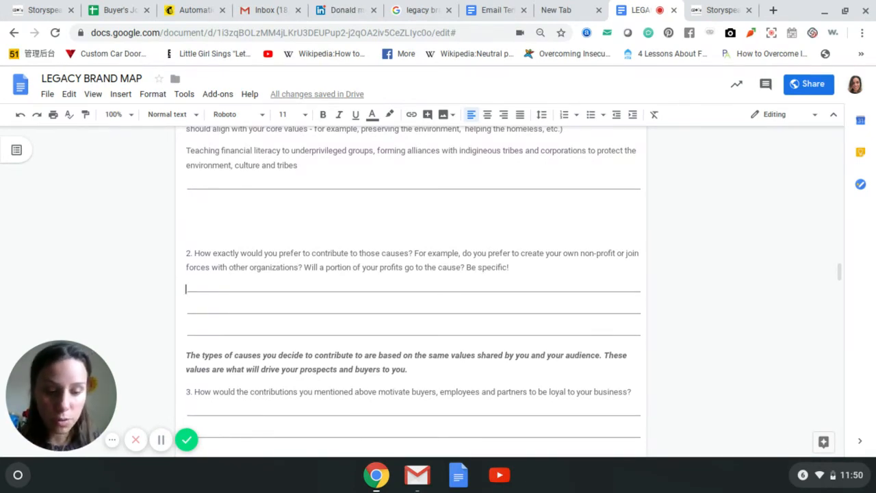
type("P")
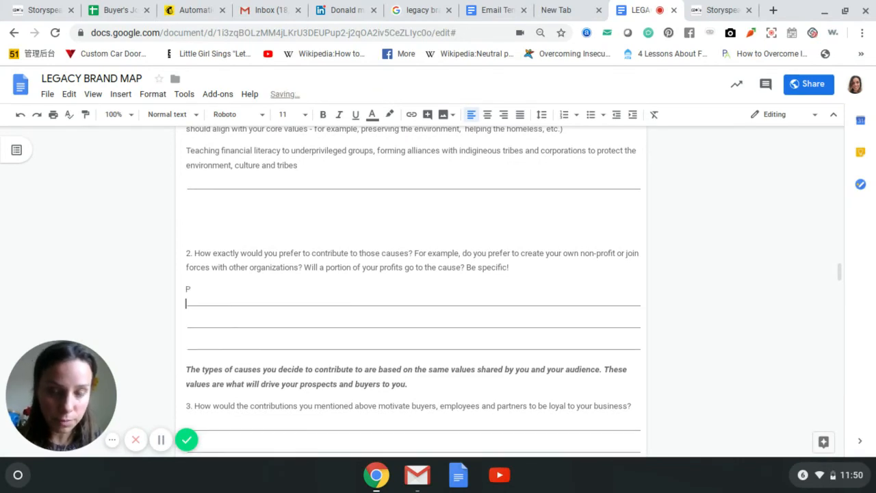
type("artnering with succe")
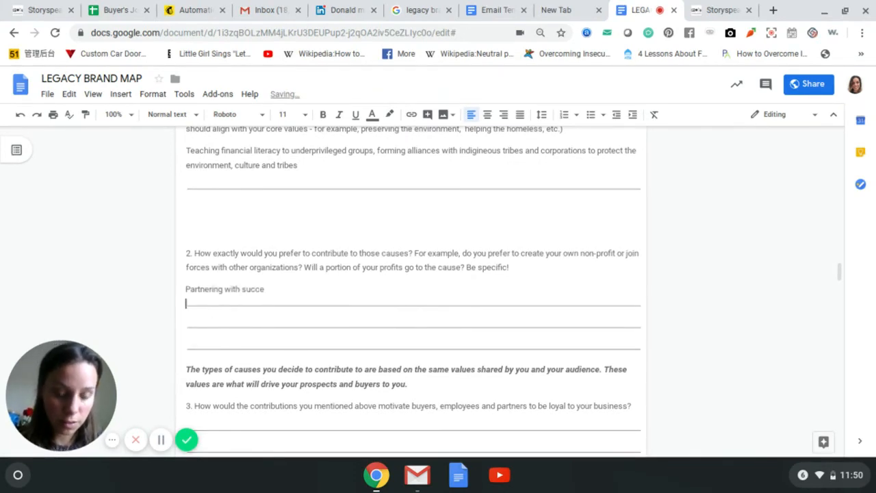
type("ssful organizations")
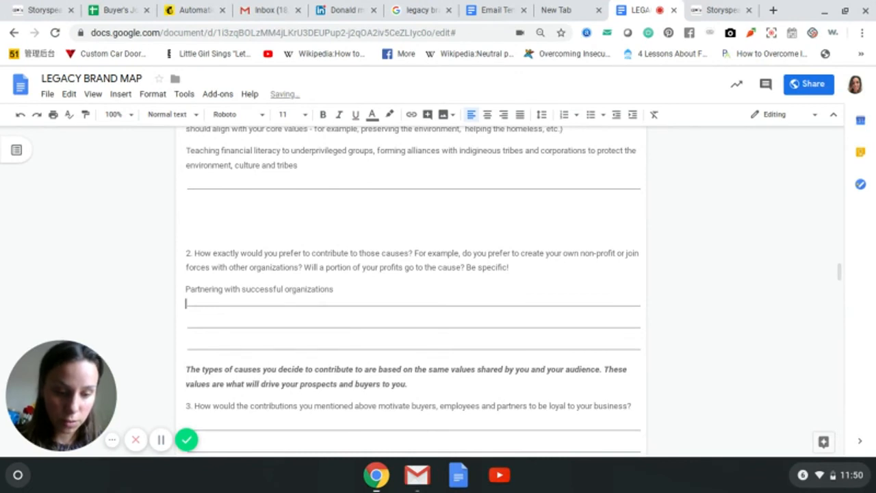
type("who work")
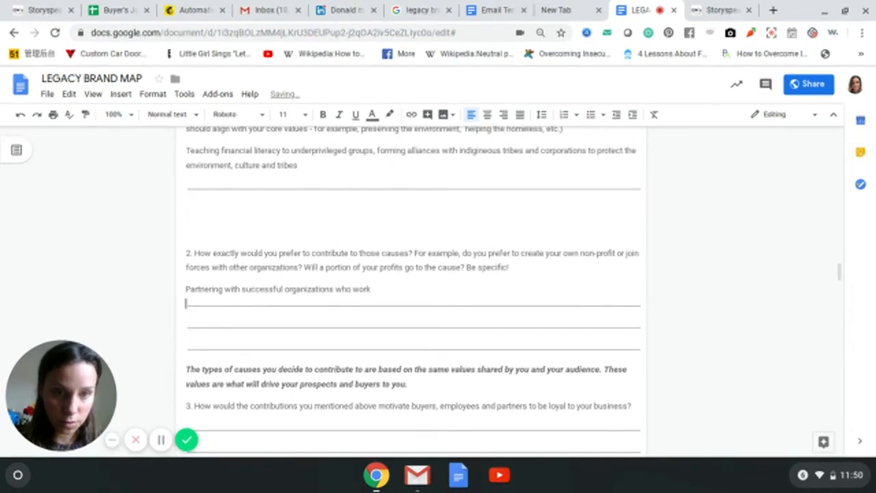
type("with tribes, partnering with tribes directly to sp")
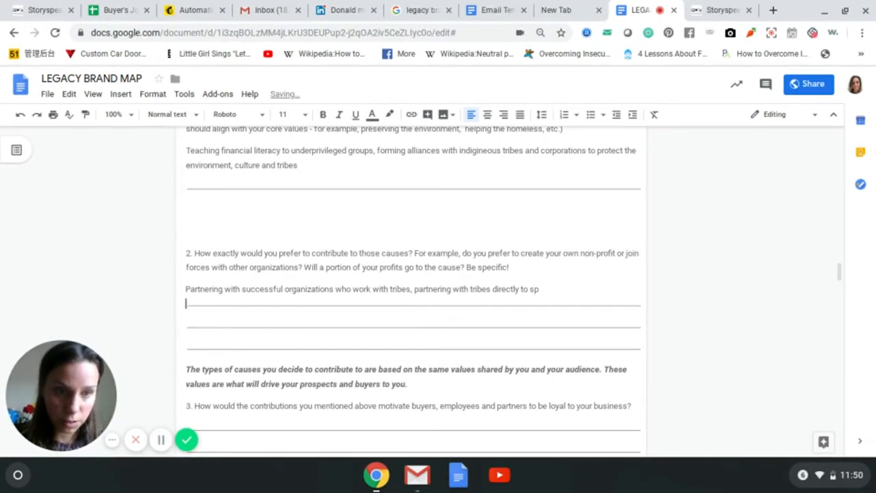
type("eak on their behalf")
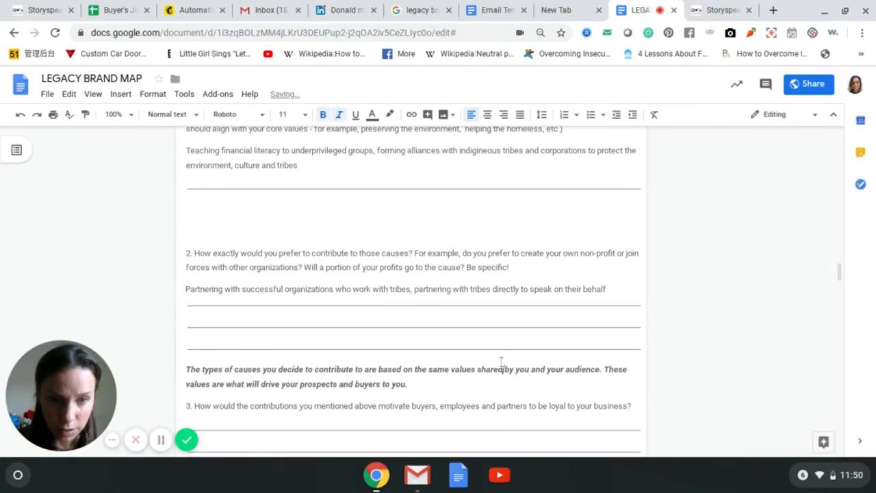
scroll("down", 3)
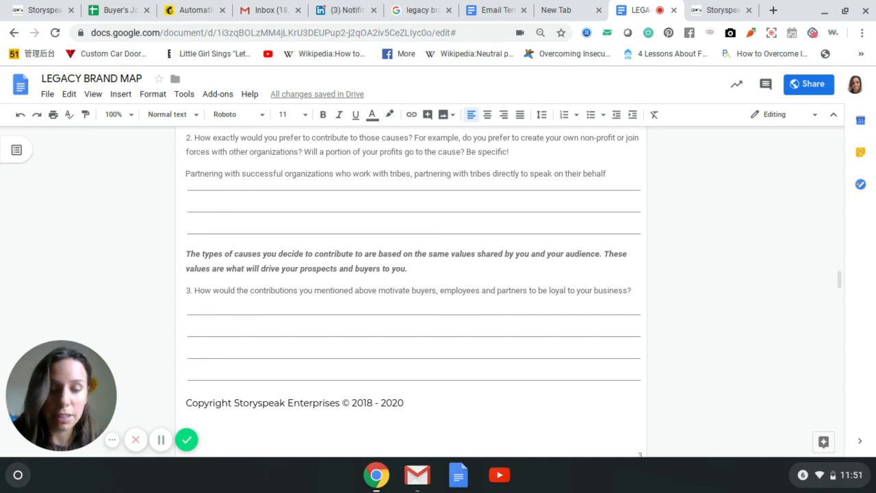
Type that buyers know EXACTLY where the money goes and get an opportunity to fulfill their purpose through working with me.
type("Because t")
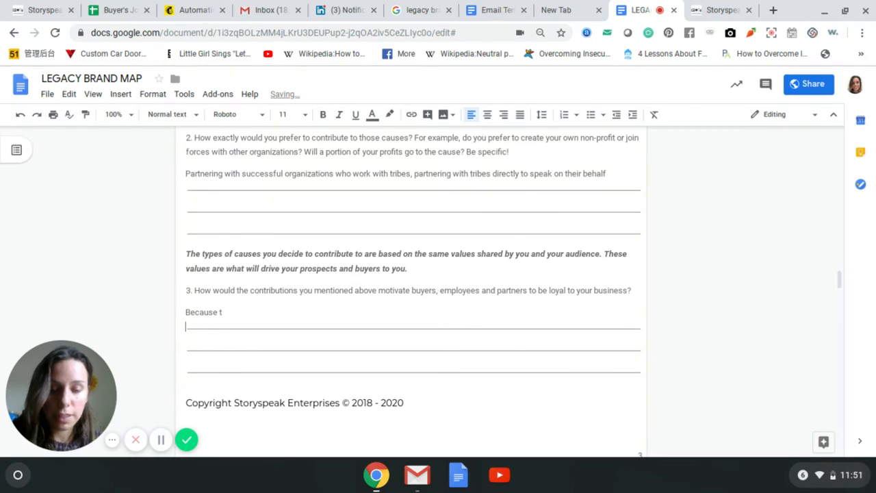
type("hey know E")
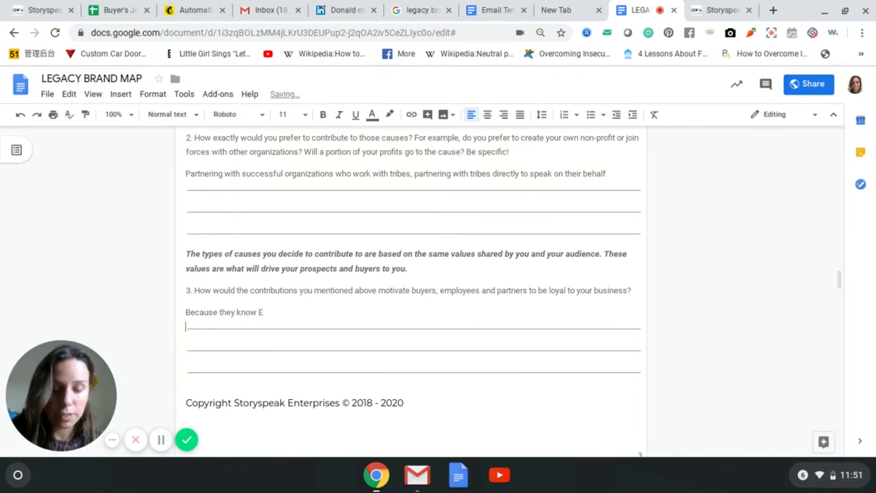
type("XACTLY where th emoney is going and how it is helping")
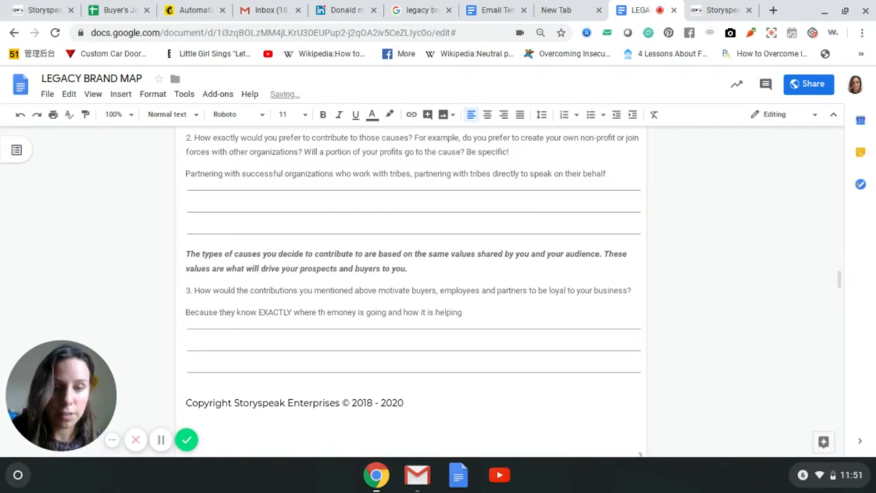
type("others;")
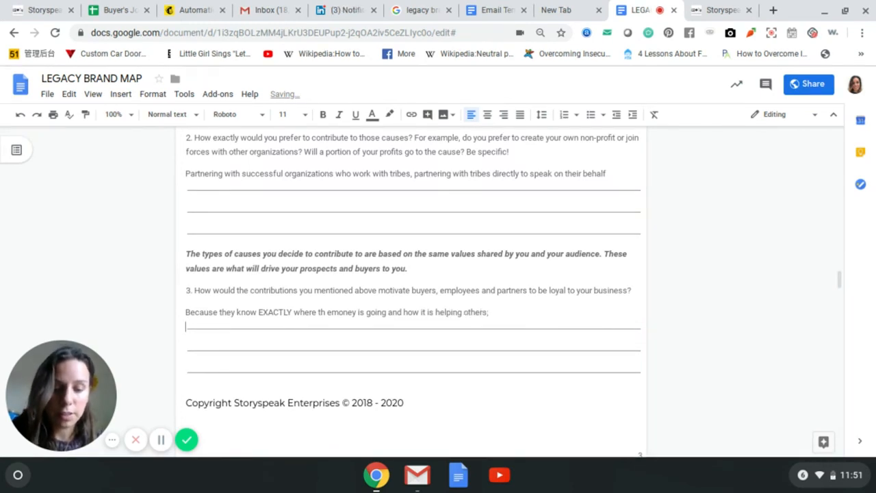
type("I am giving them")
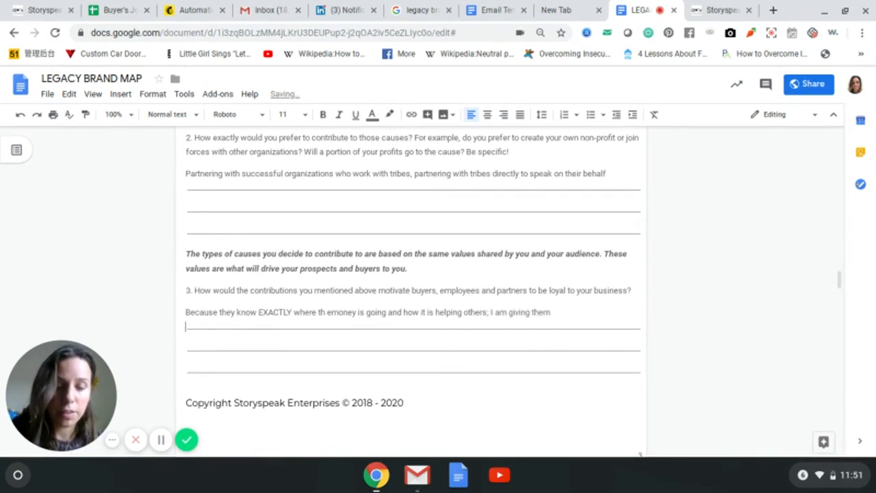
type("an opportunity to")
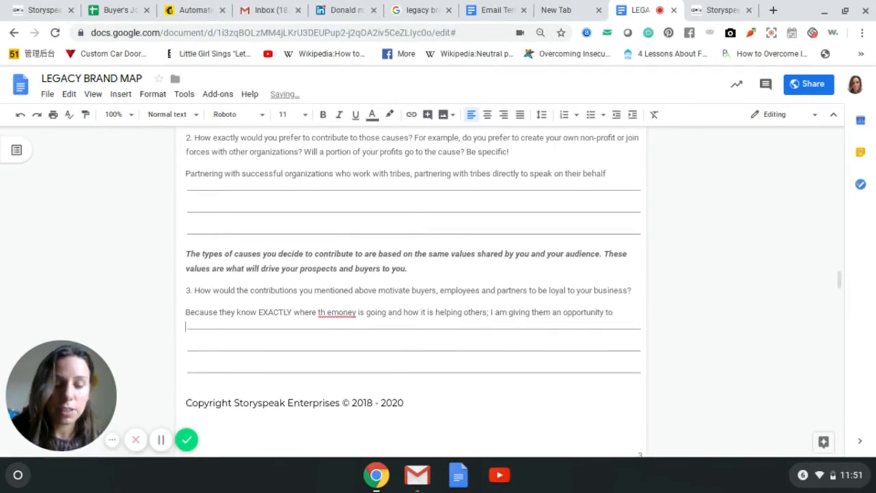
type("fulfill their p")
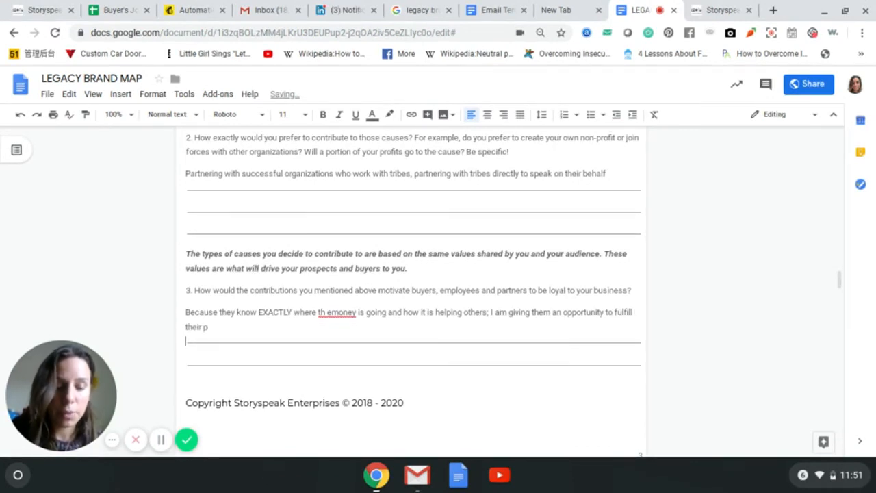
type("urpose through wi")
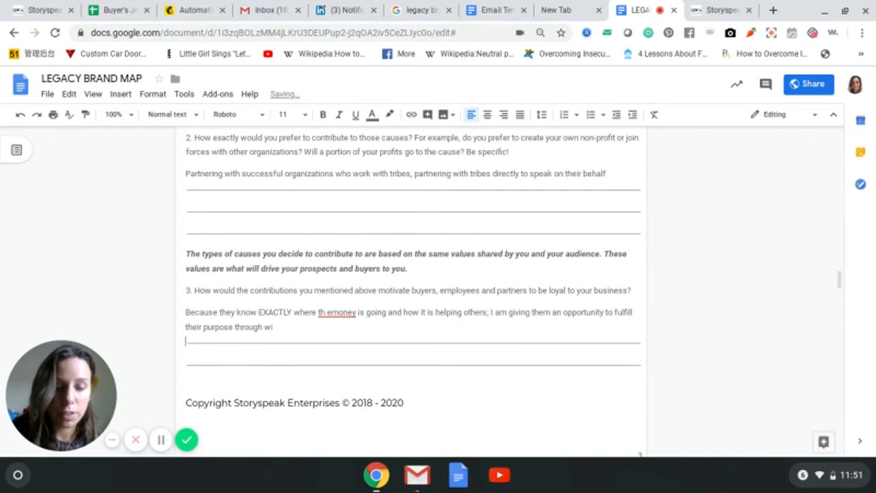
type("orking with me")
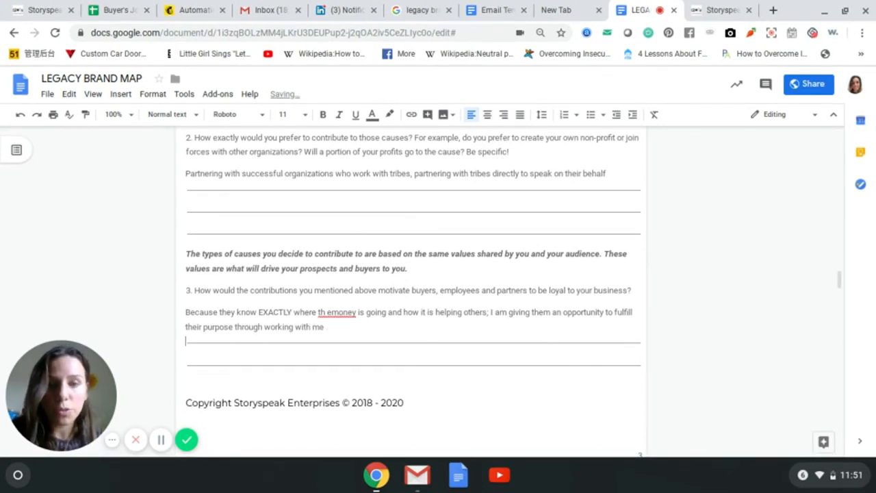
type(".....")
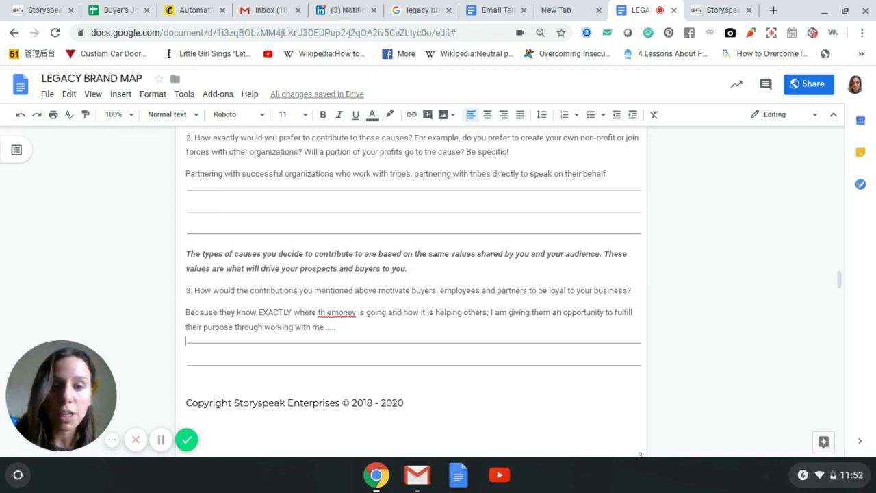
left_click(337, 312)
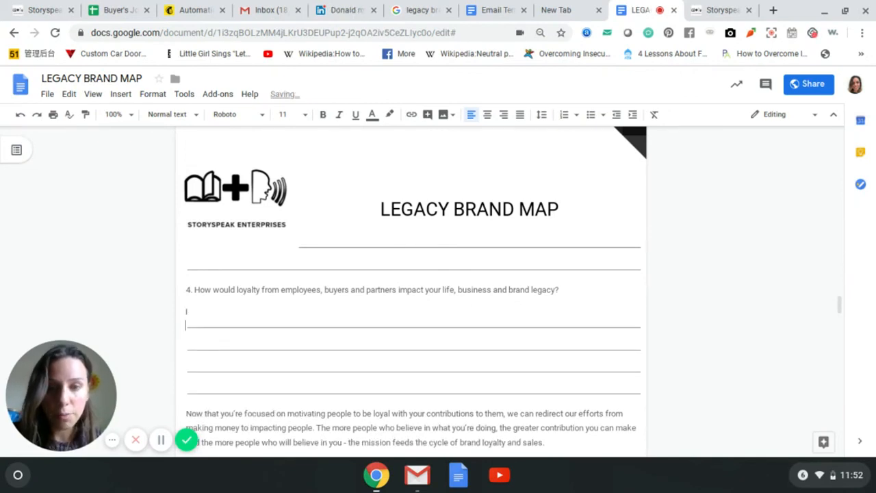
Type that loyalty would help my life, business and legacy; I can't do everything alone, I need more people.
type("It would help my bu")
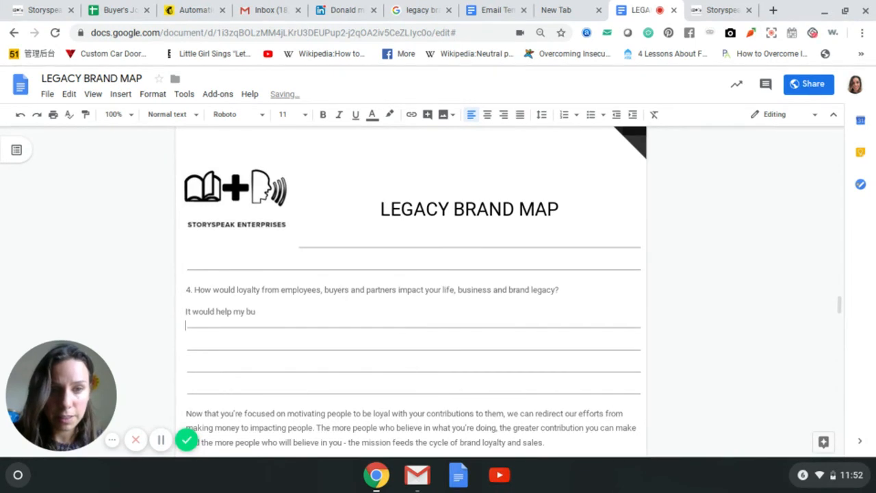
key("BackSpace")
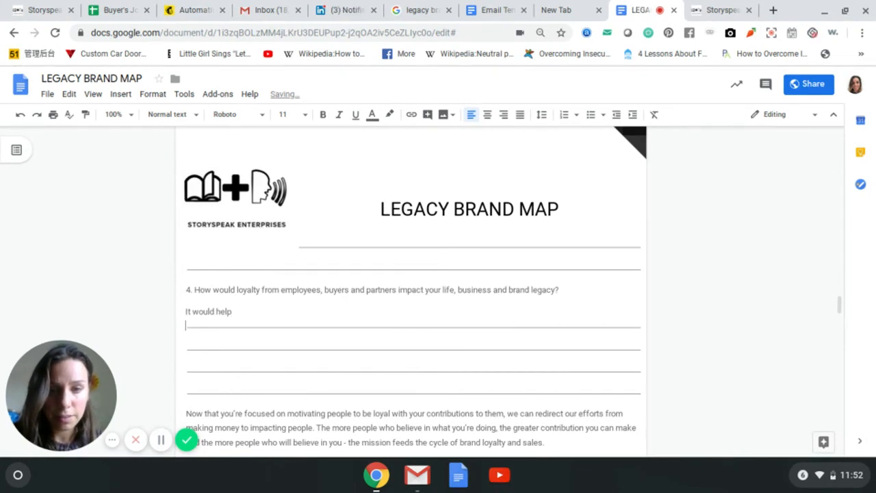
type("m")
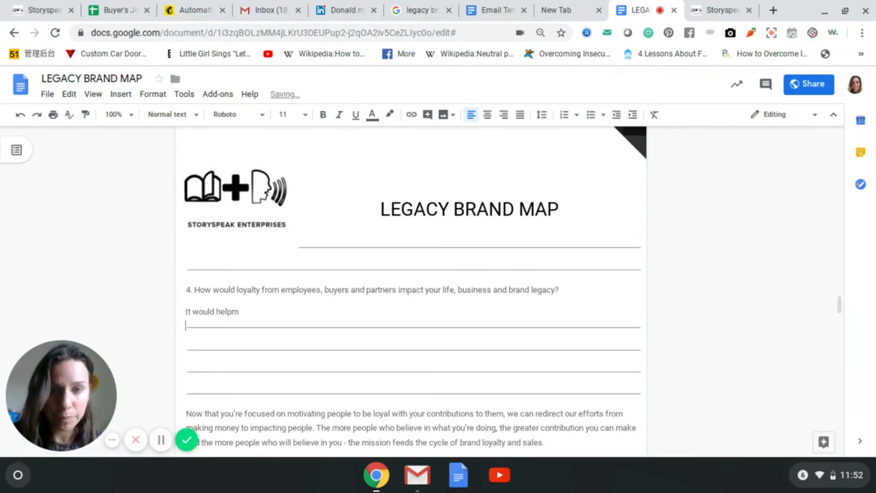
type("my")
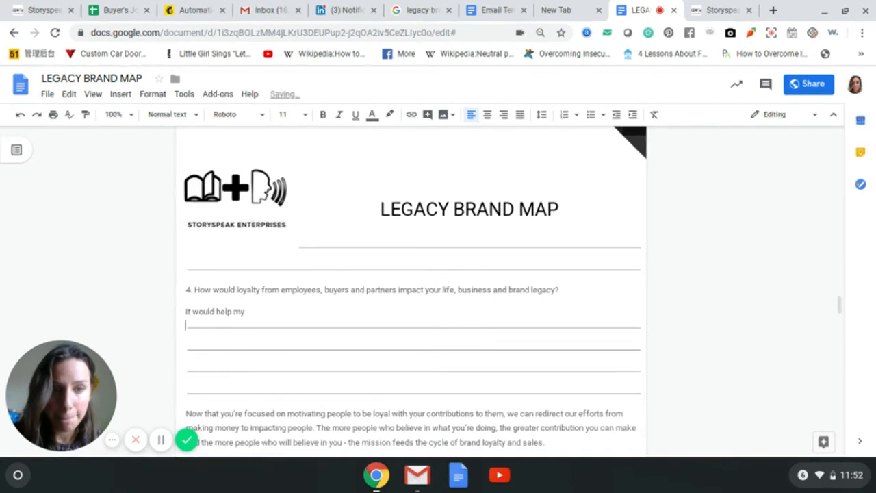
type("life, business and legacy scale in impact - I can't do ev")
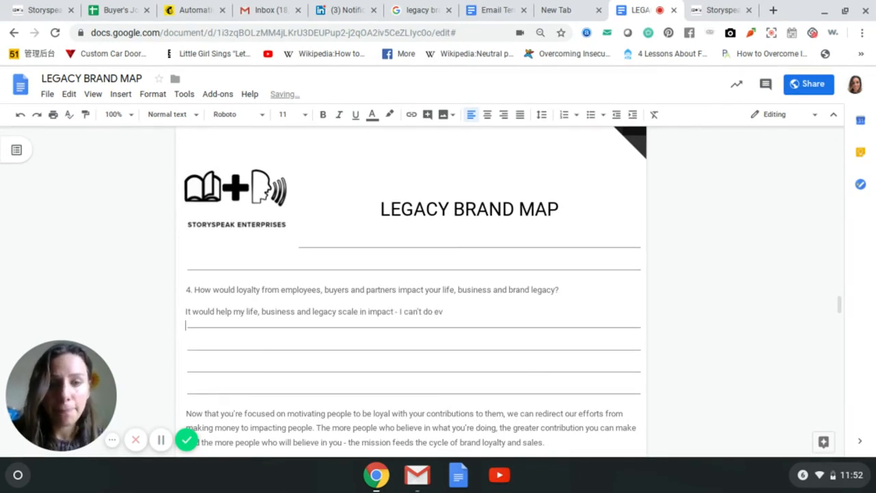
type("erything alone! I nee")
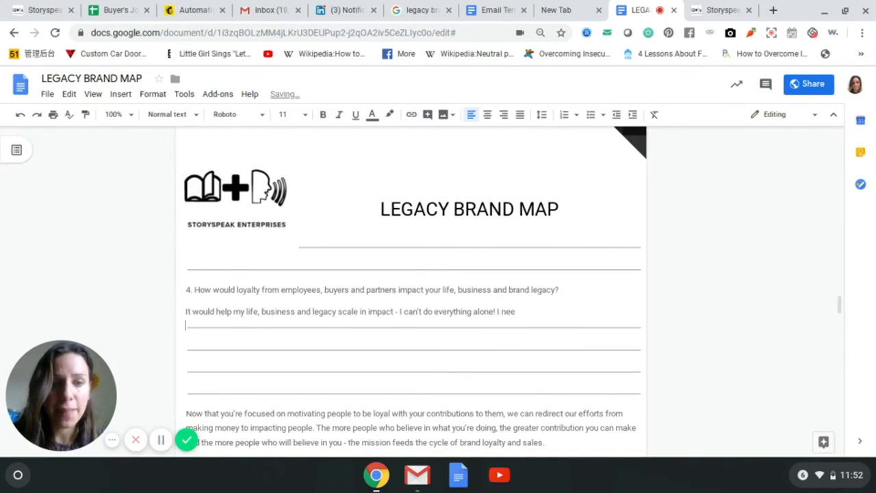
type("d their help!")
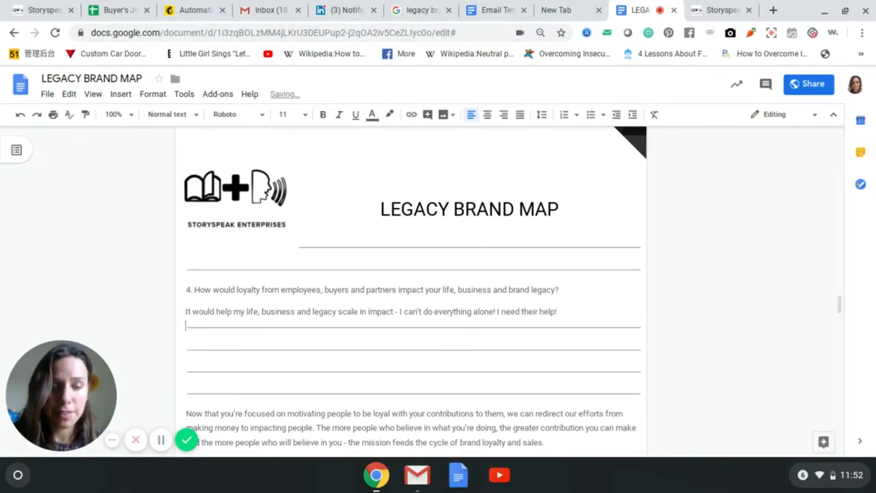
type("I need more people to reach")
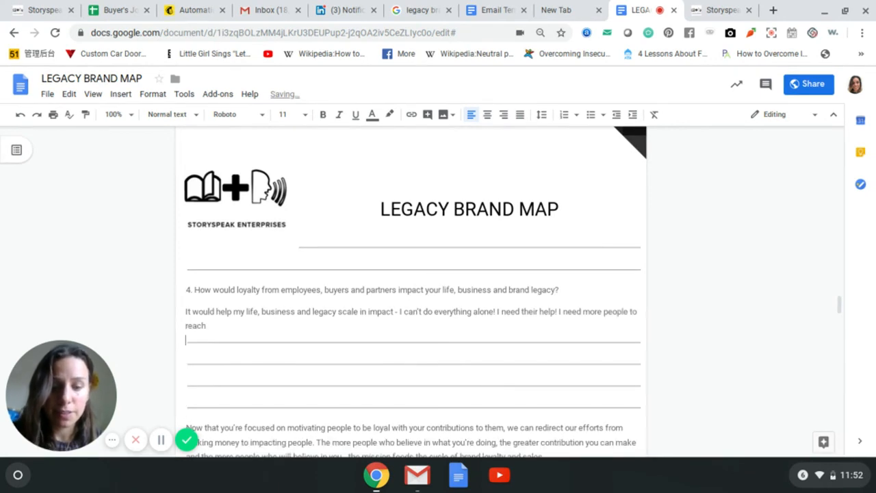
type("more people.")
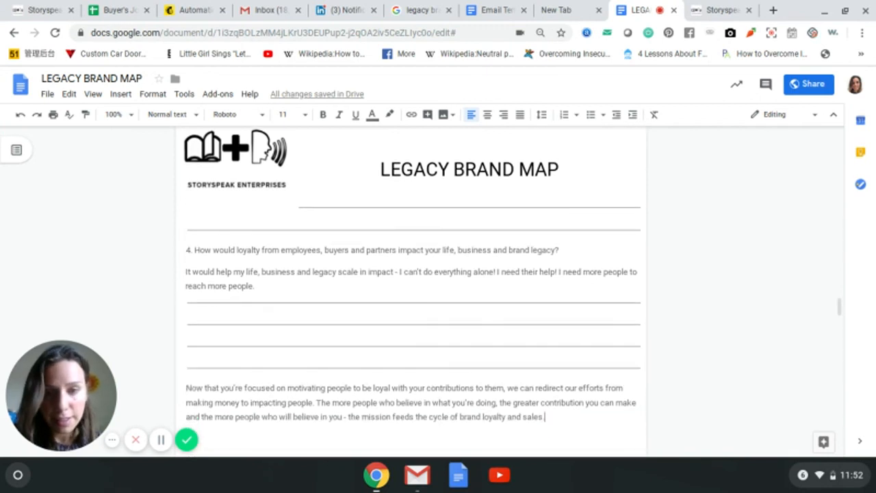
scroll("down", 3)
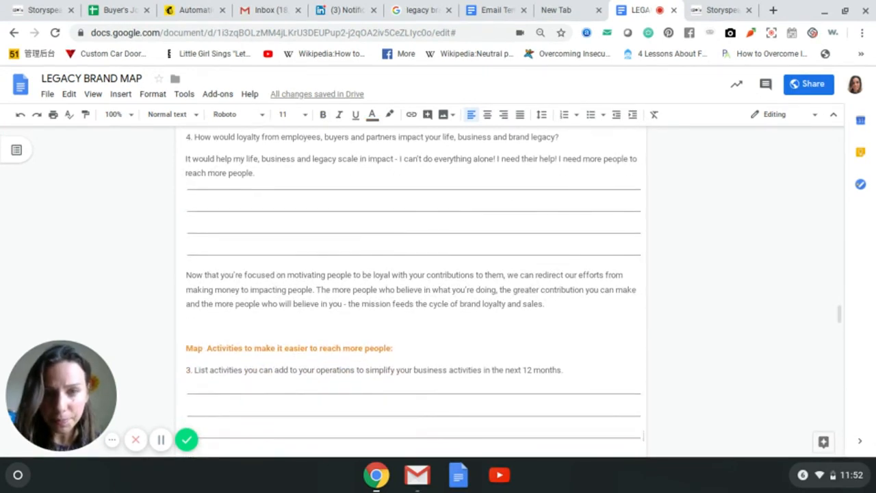
scroll("down", 3)
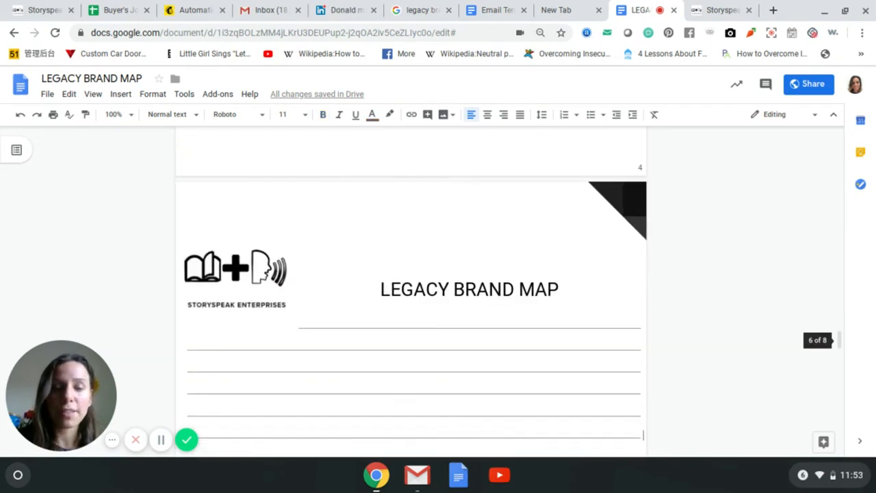
scroll("down", 3)
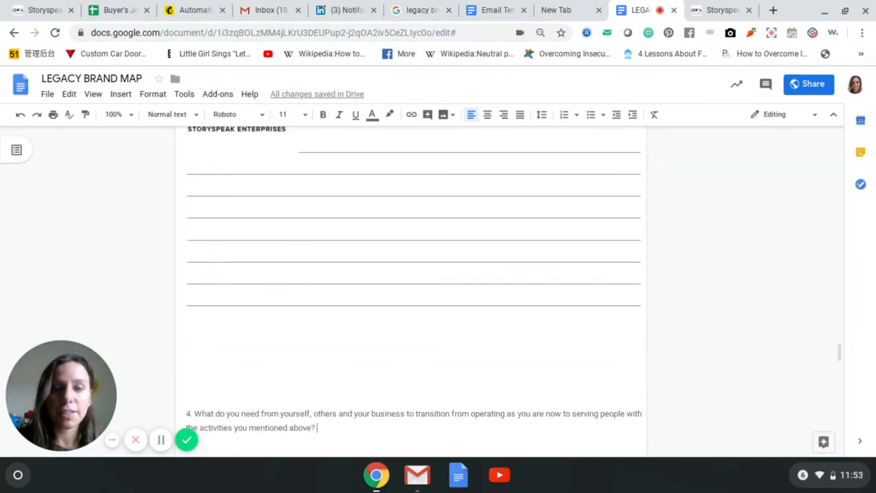
scroll("down", 3)
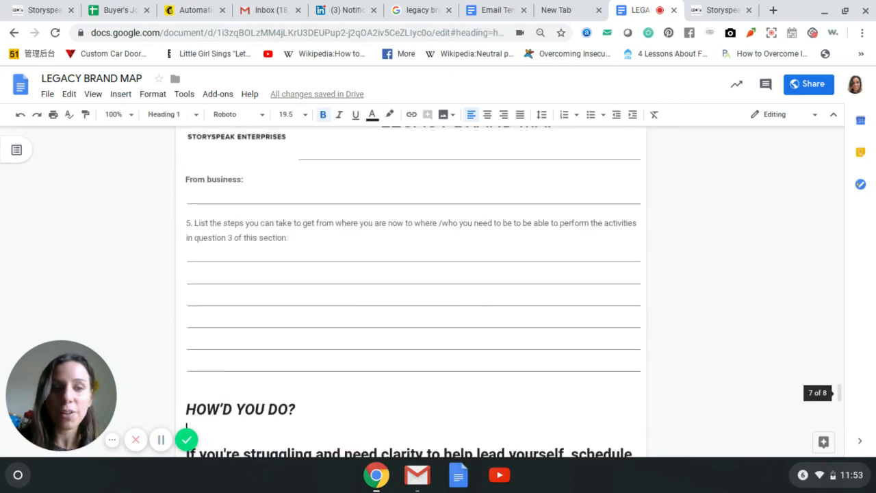
scroll("down", 3)
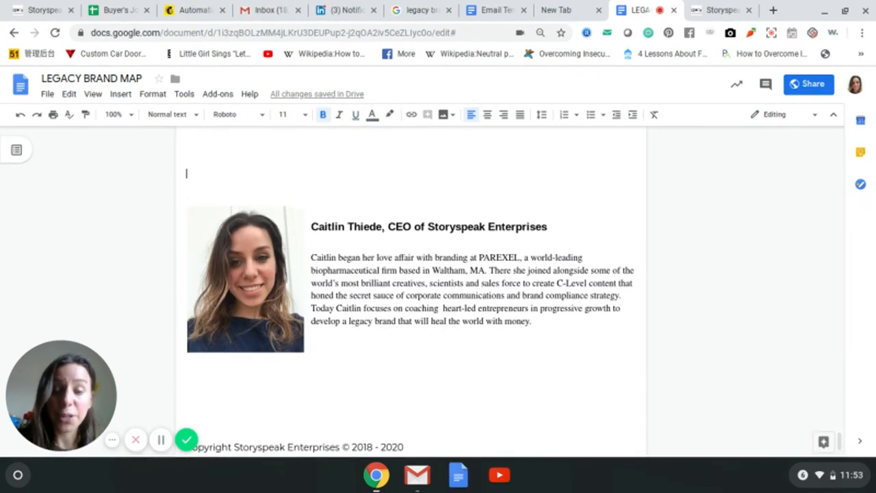
scroll("down", 3)
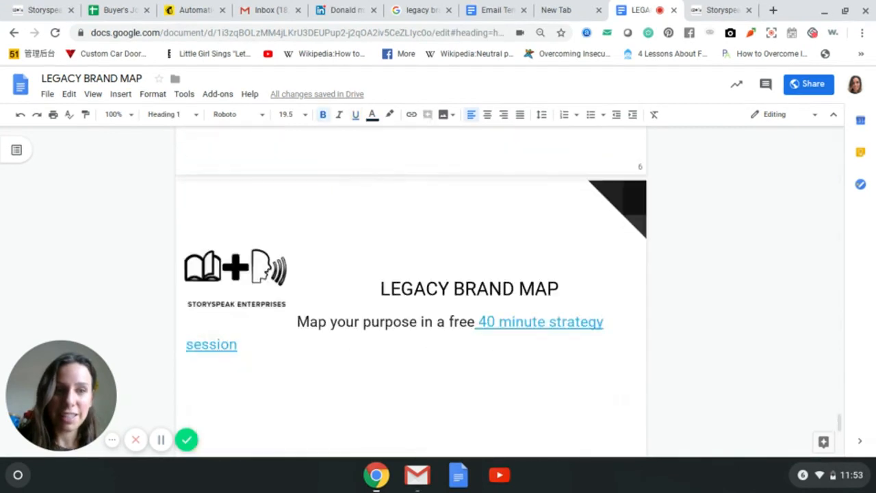
scroll("down", 3)
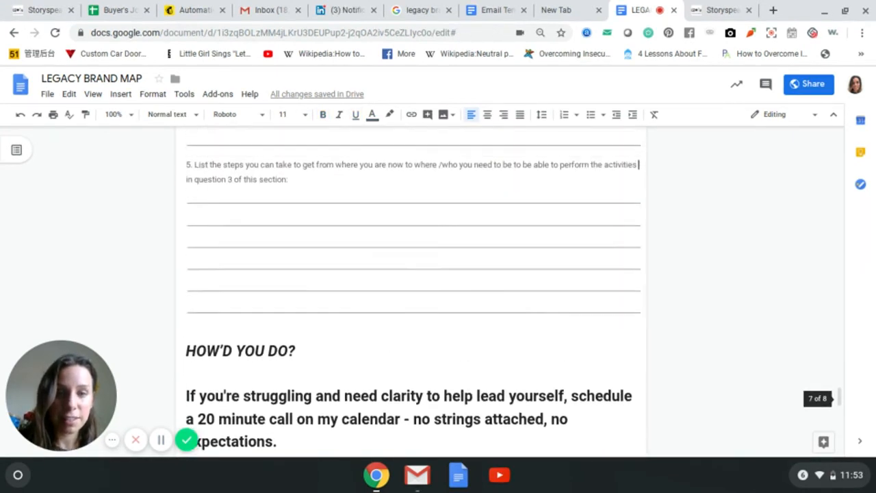
scroll("down", 3)
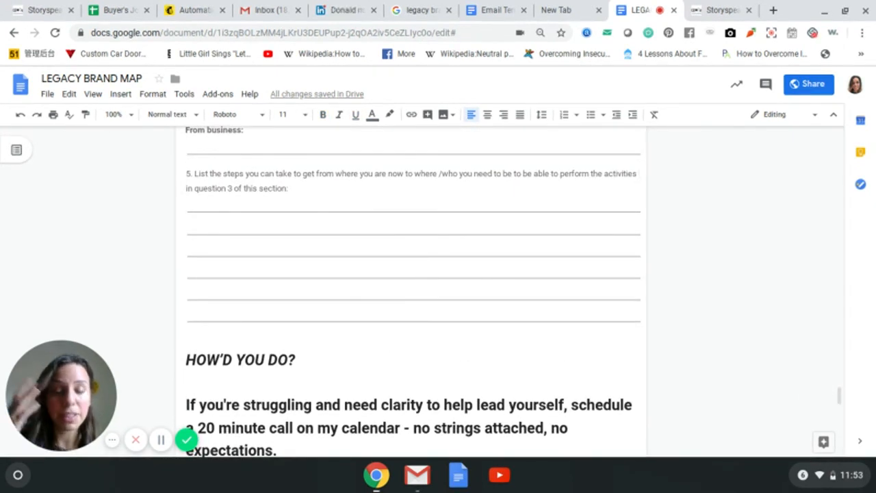